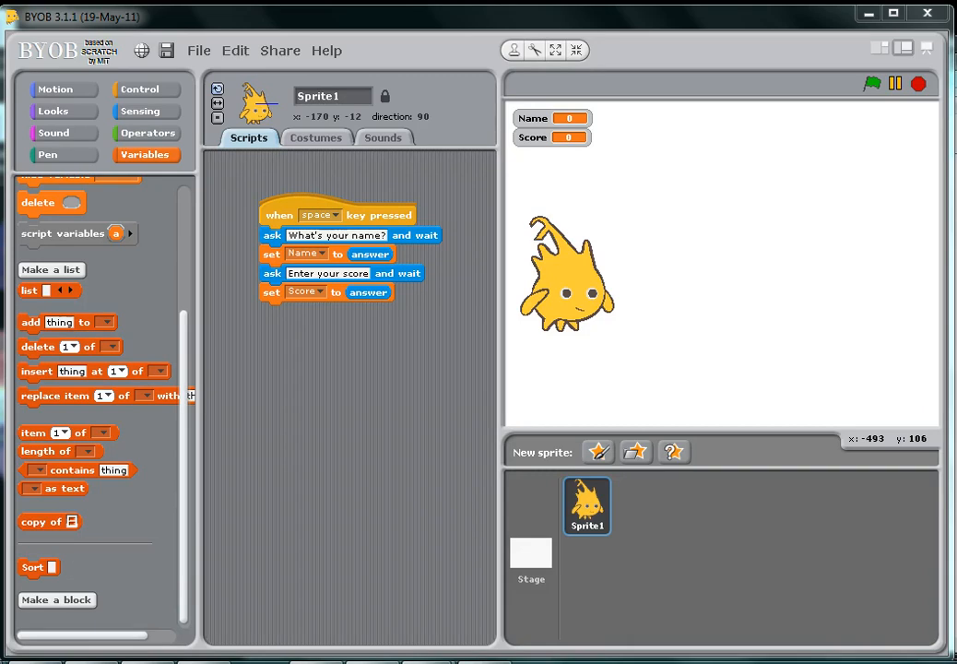
mouse_move(727, 630)
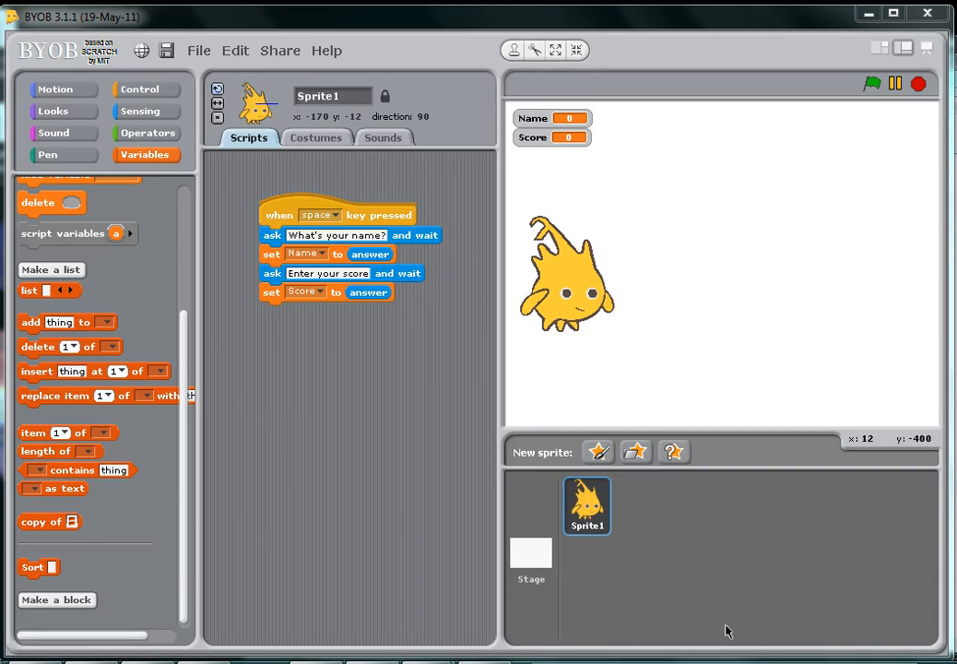
mouse_move(521, 527)
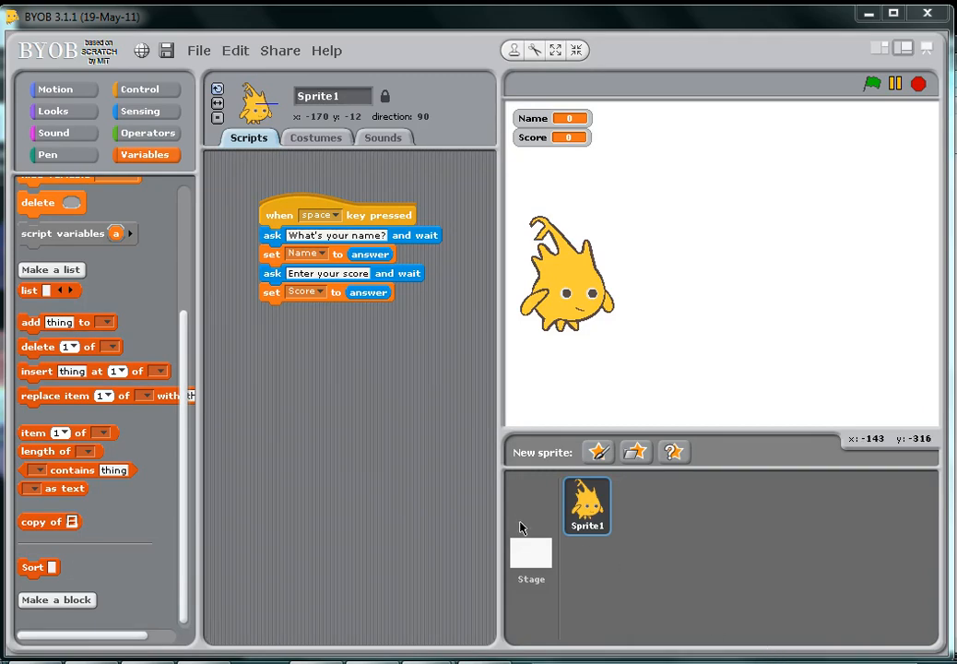
mouse_move(275, 464)
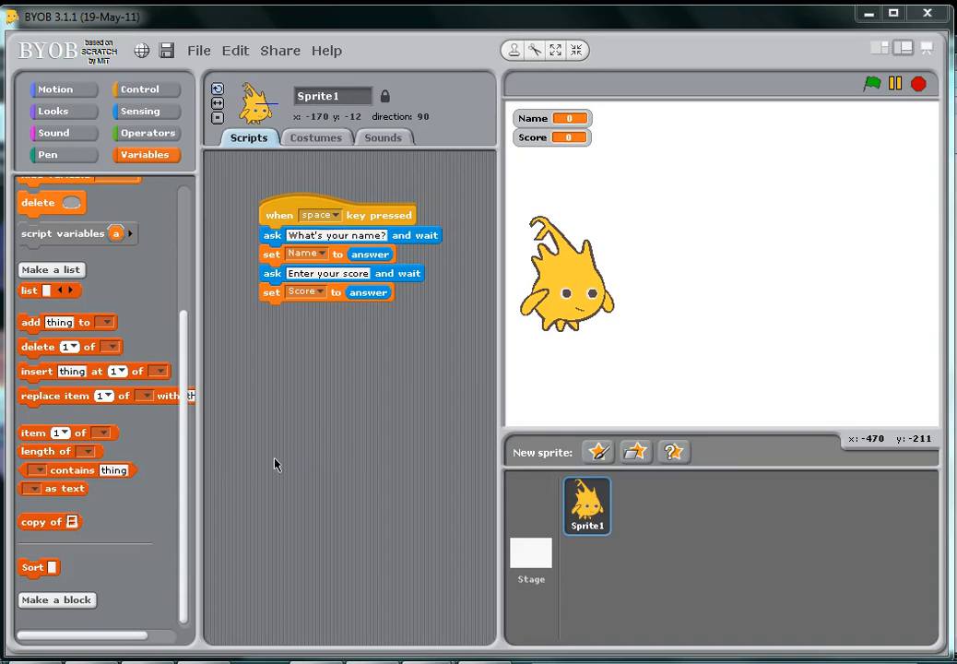
mouse_move(188, 477)
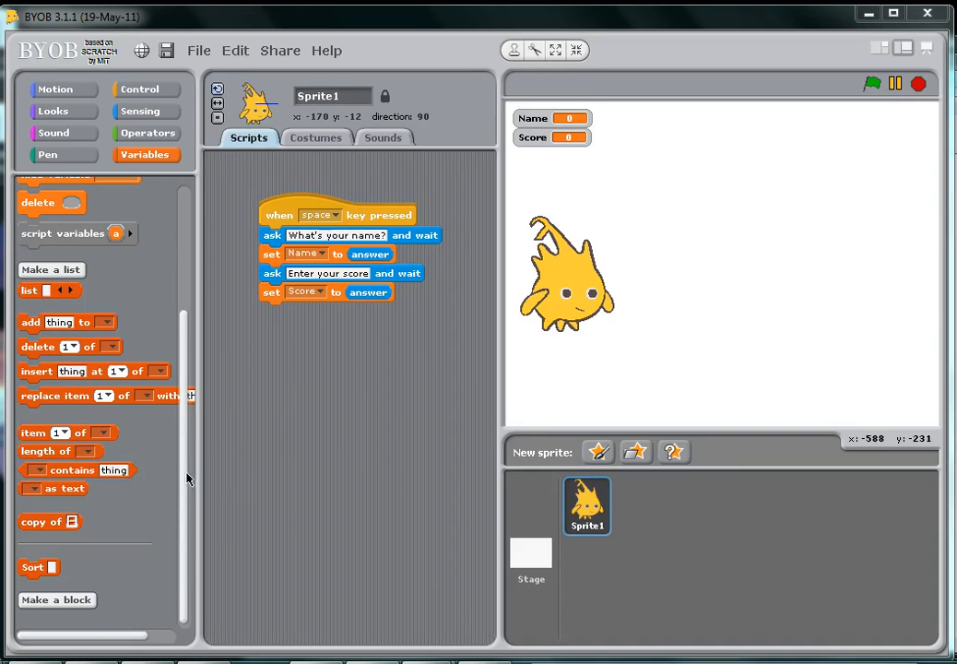
mouse_move(206, 482)
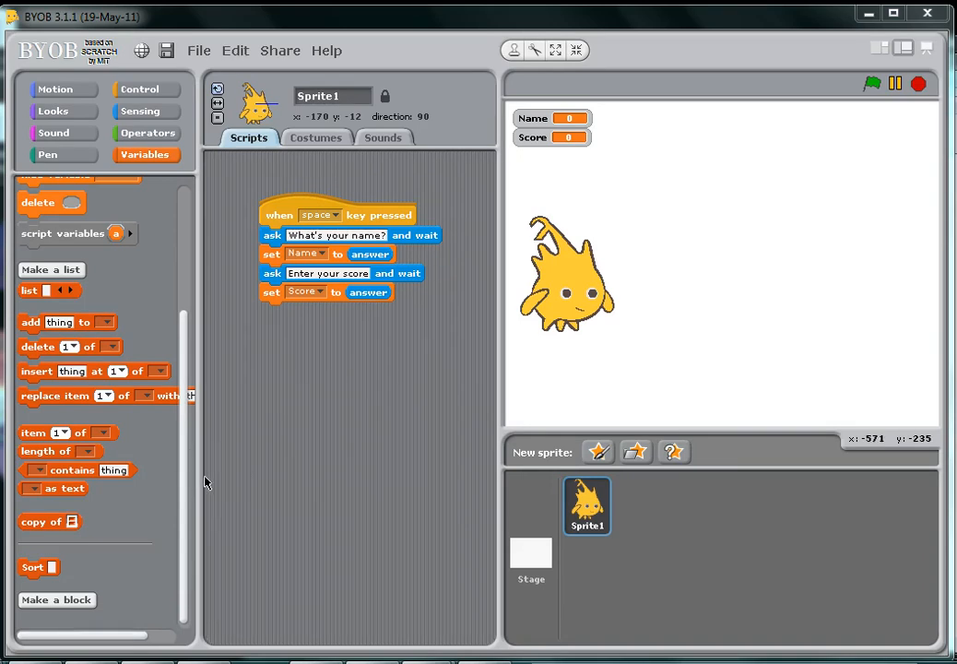
mouse_move(232, 483)
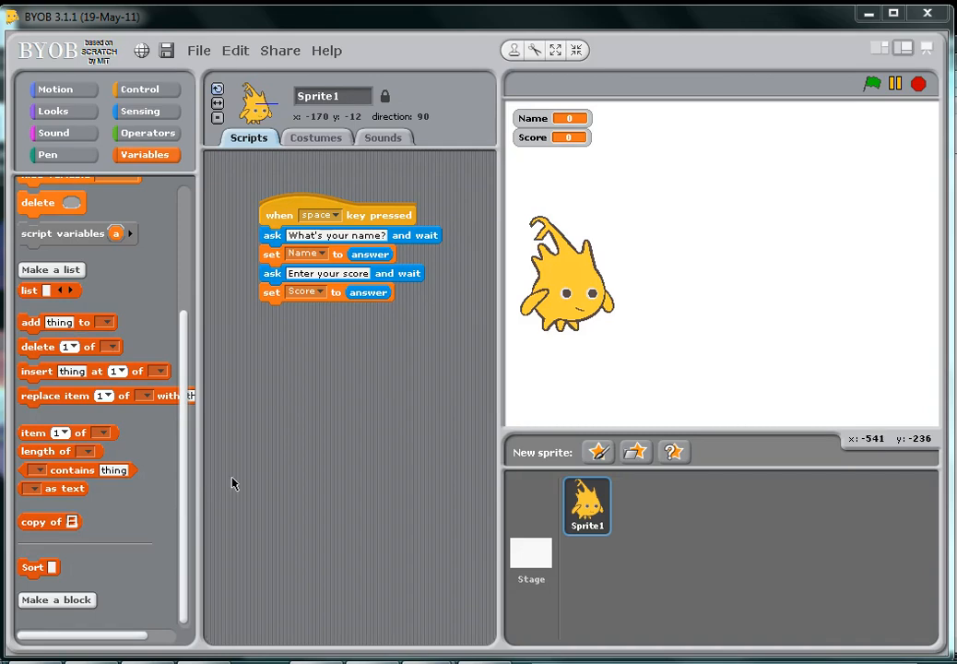
mouse_move(184, 490)
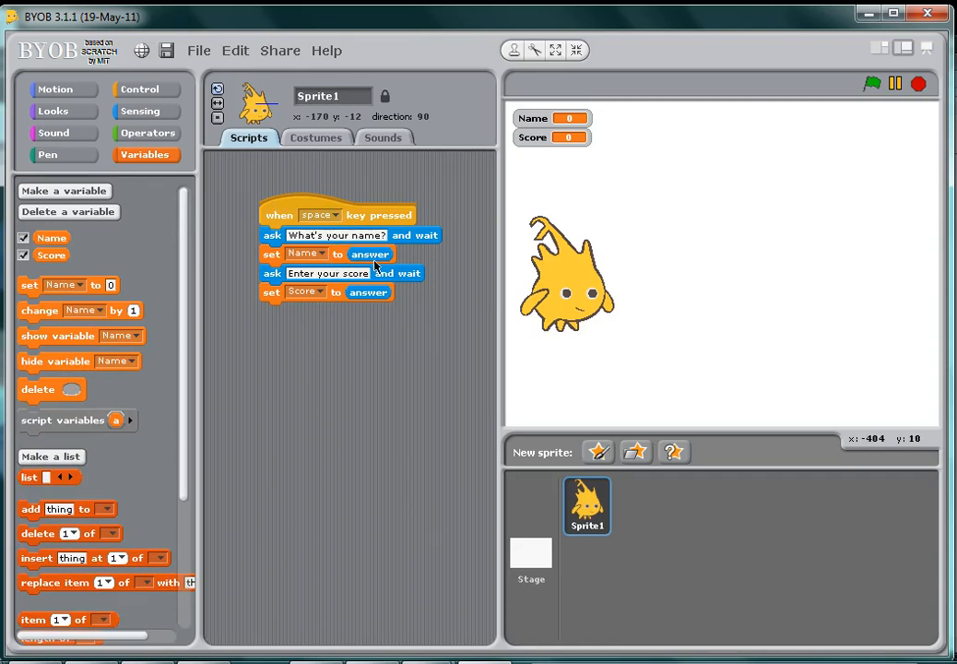
mouse_move(451, 257)
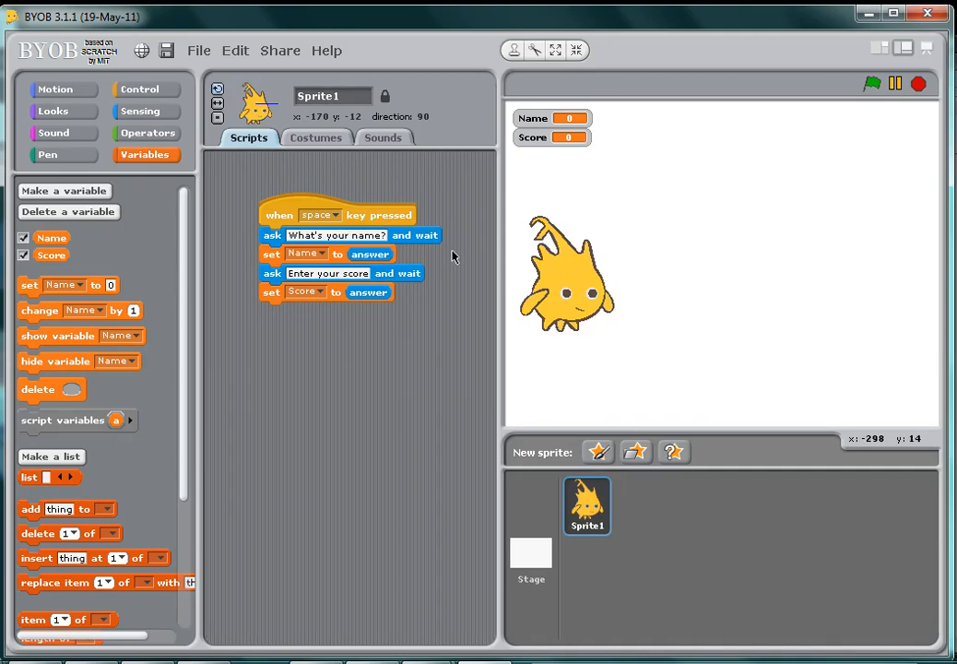
Step: Answer the script's name question with 'Mr Powe' and submit it
type("Mr Po")
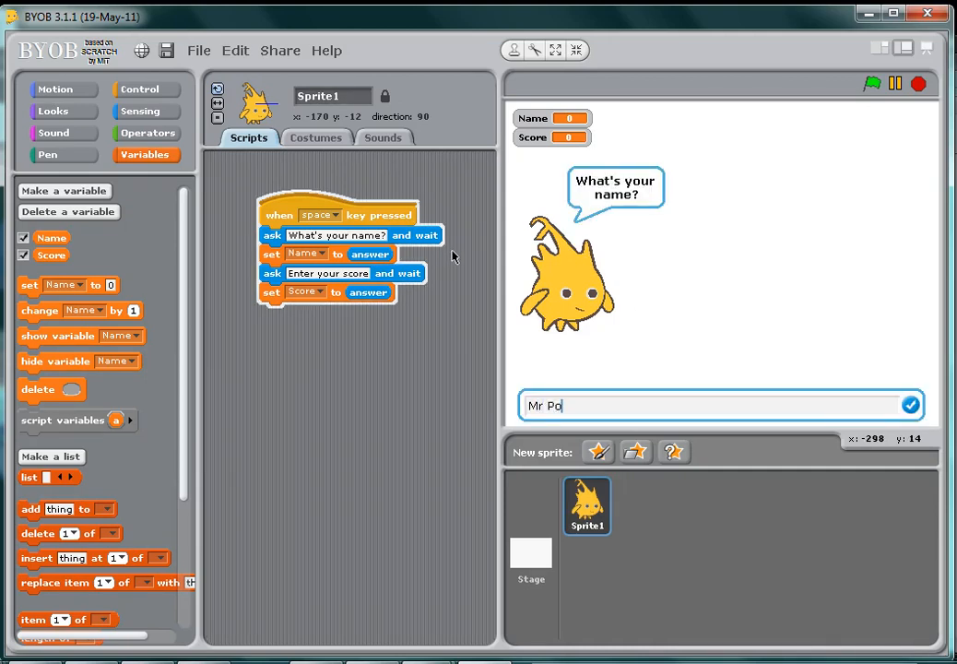
type("we")
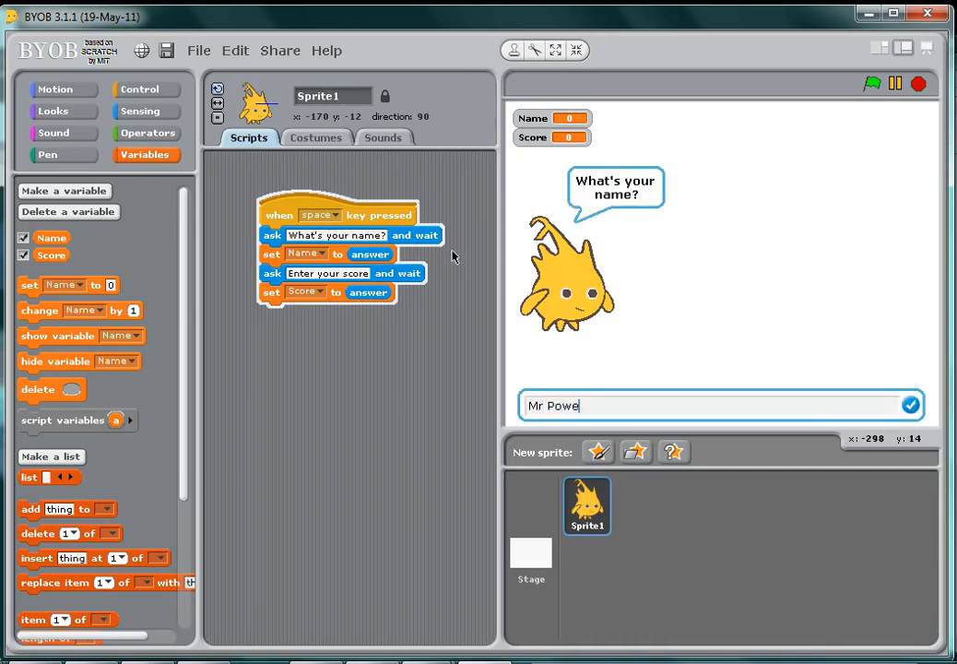
left_click(909, 406)
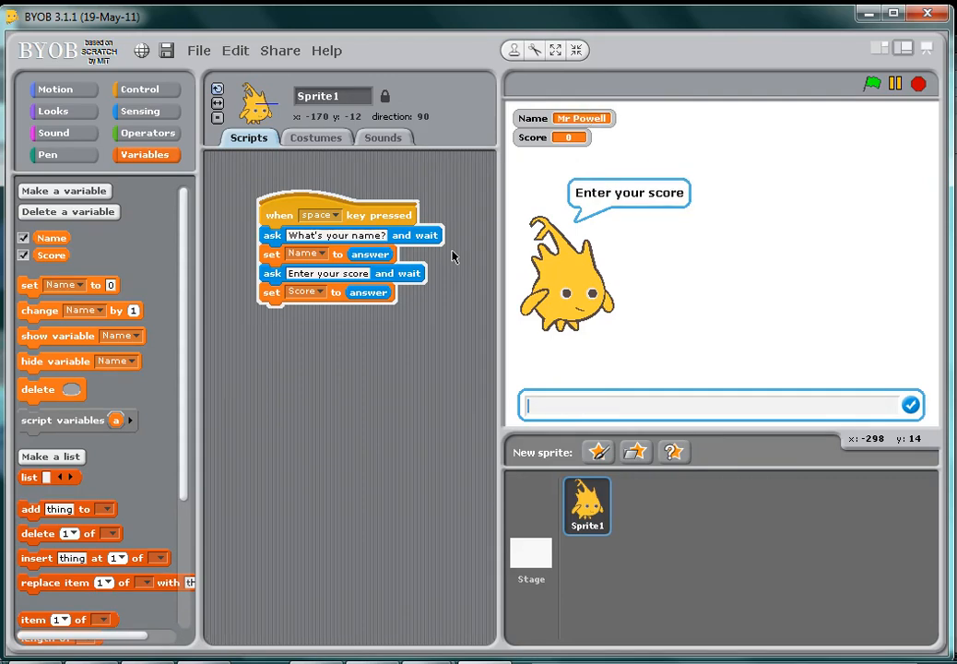
mouse_move(558, 116)
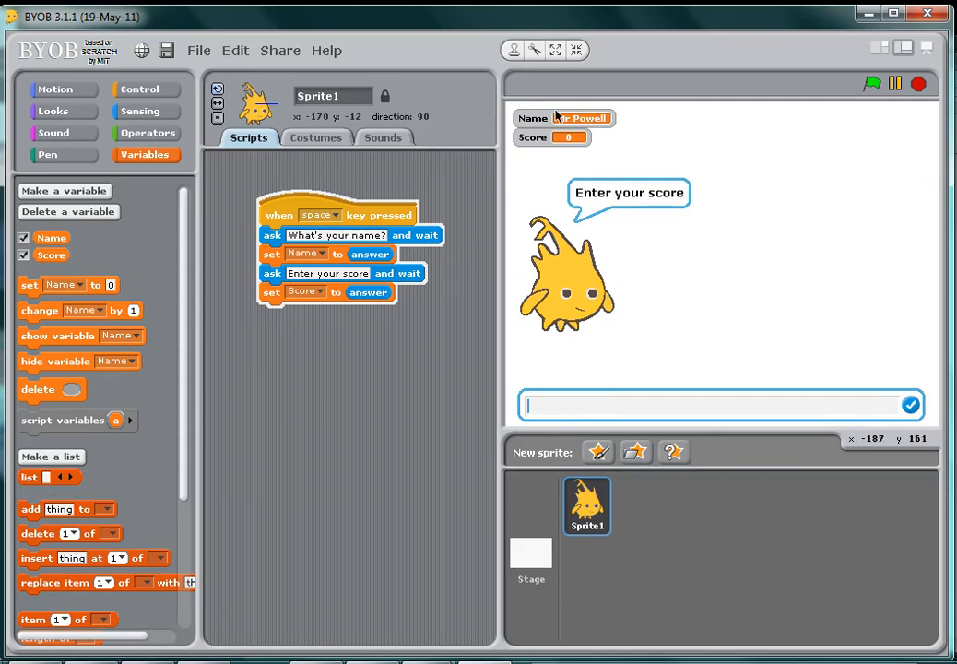
mouse_move(604, 283)
type("78")
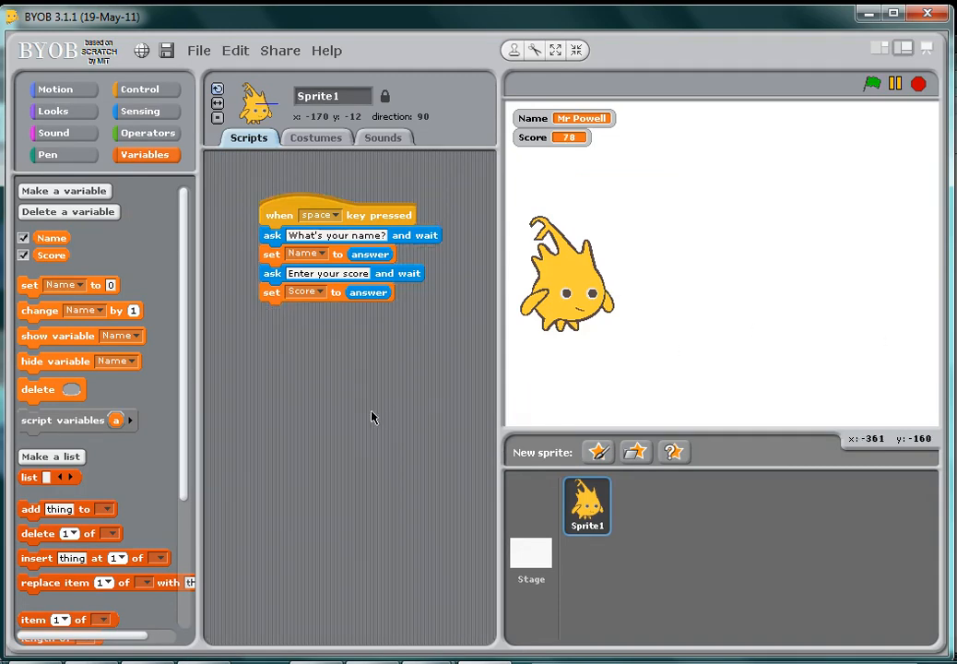
mouse_move(349, 383)
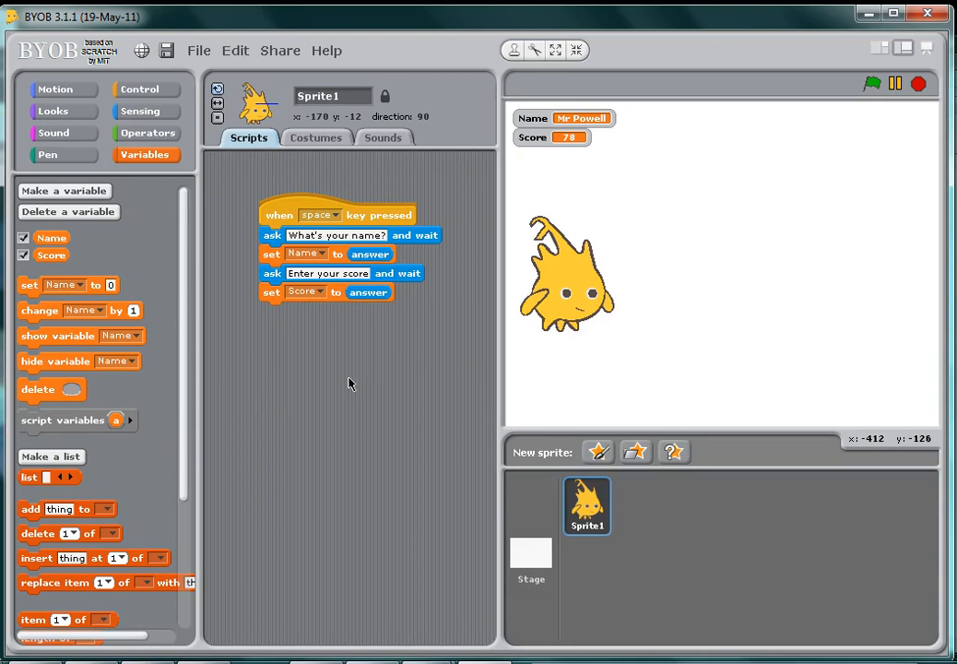
mouse_move(364, 374)
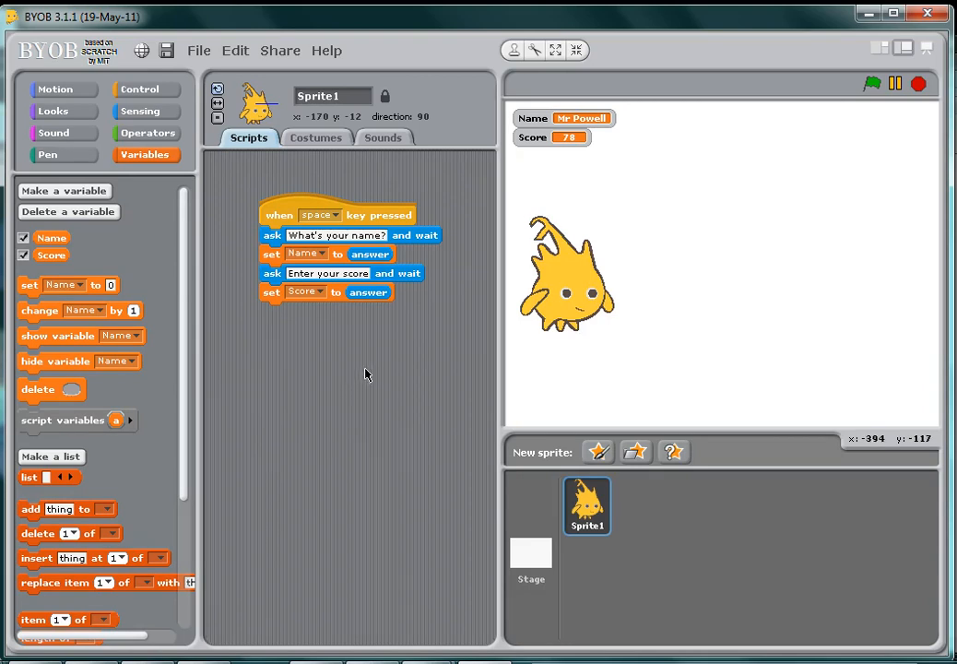
mouse_move(440, 286)
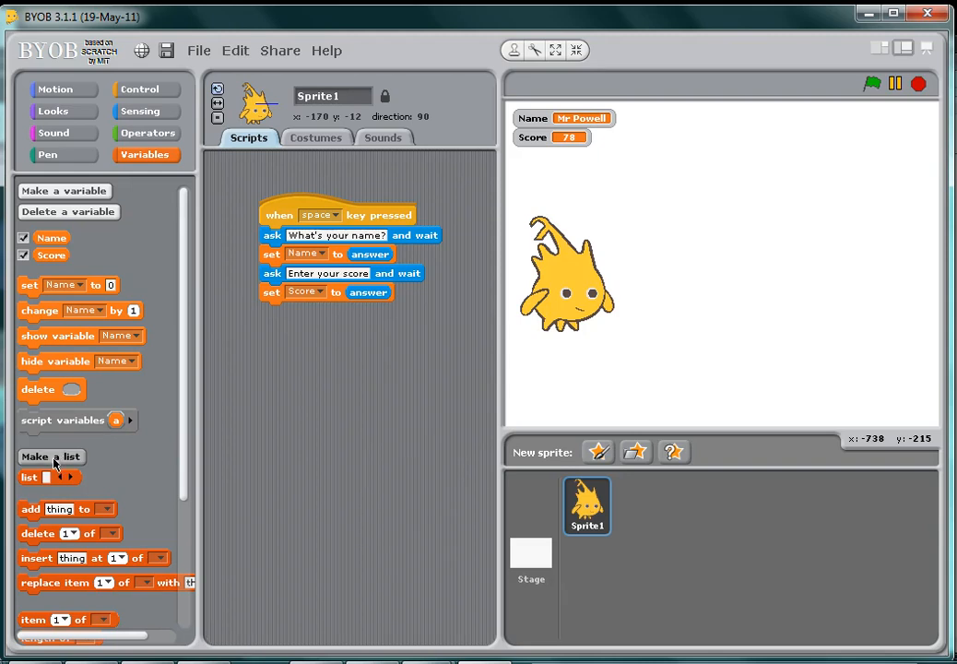
Step: Create a new list named 'High Scores' for all sprites
left_click(51, 456)
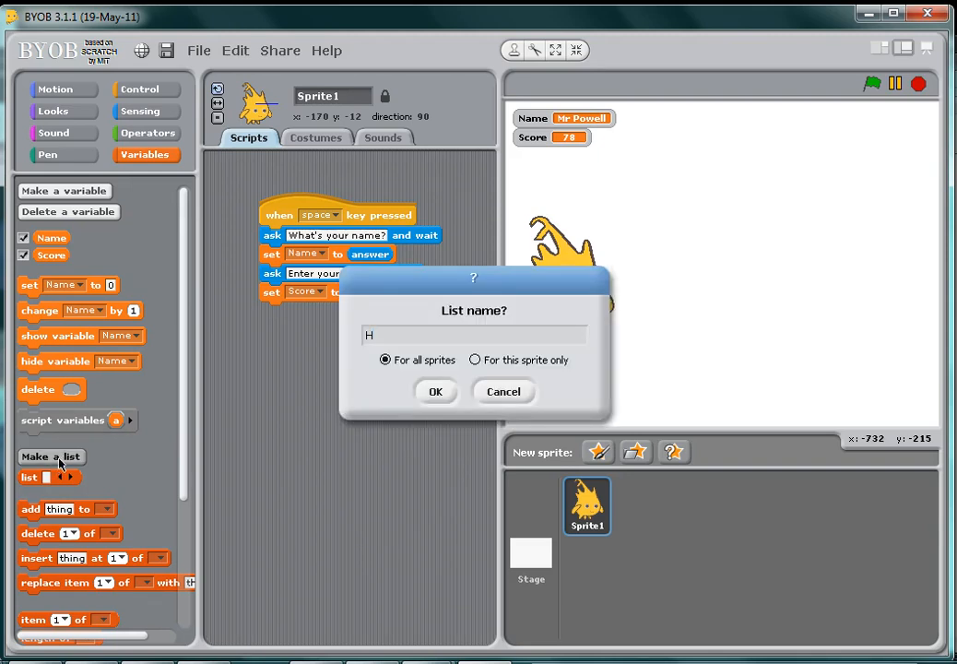
type("igh Sc")
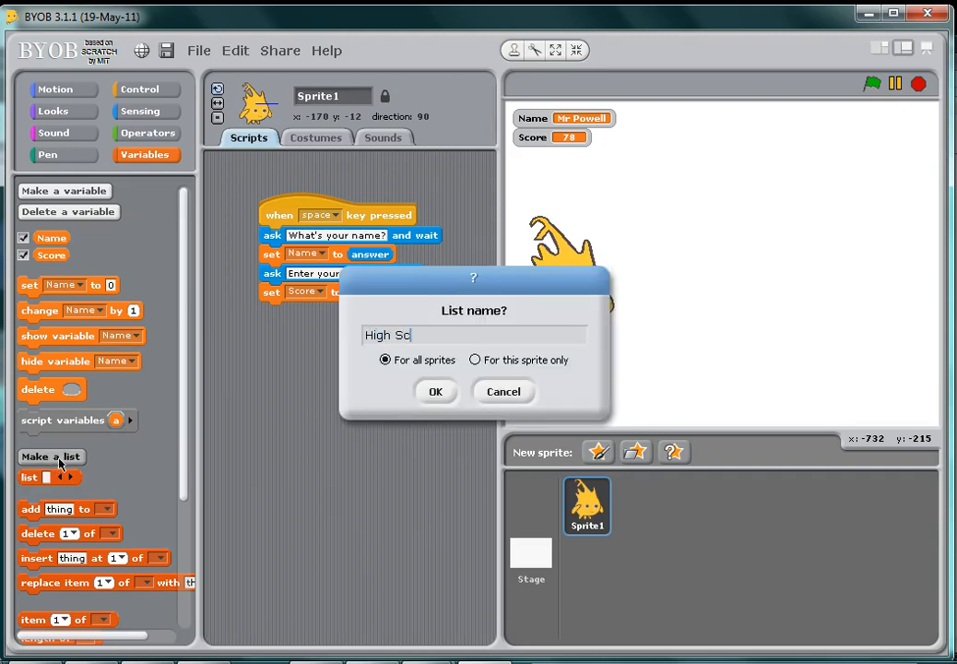
type("ores")
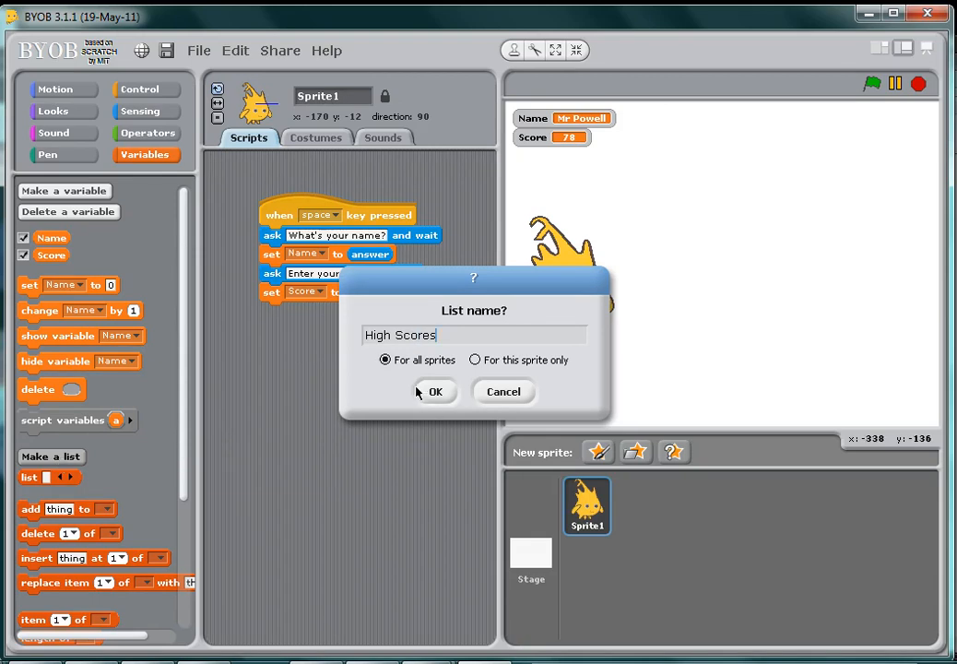
left_click(434, 391)
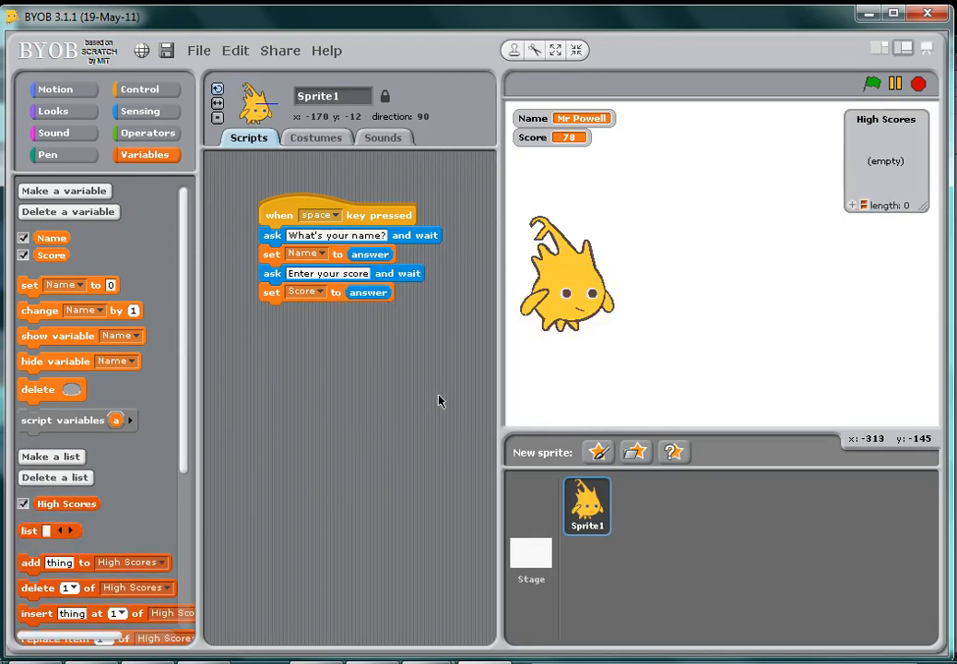
mouse_move(892, 214)
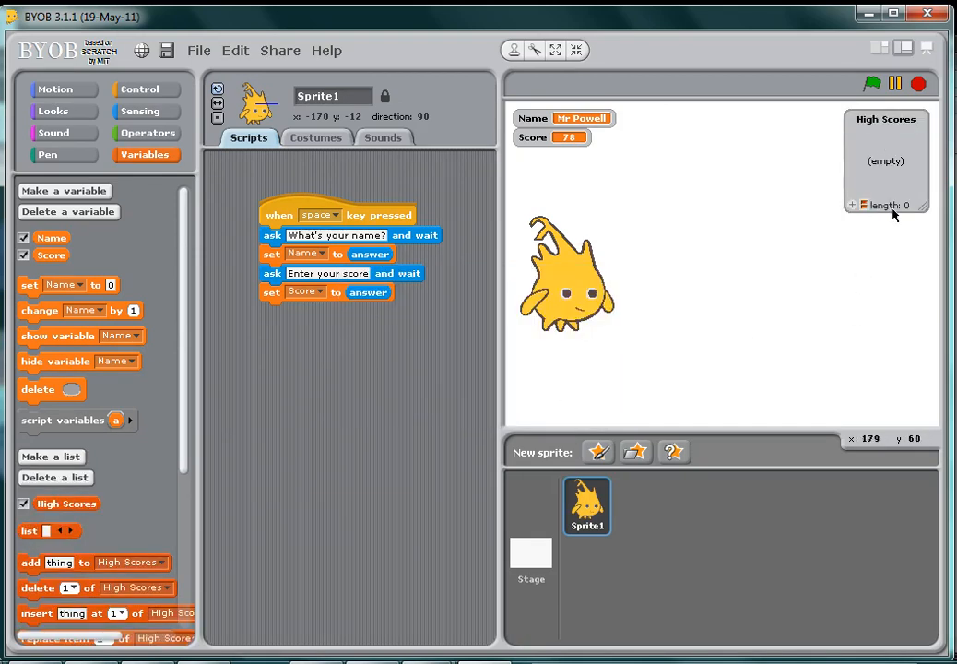
mouse_move(894, 212)
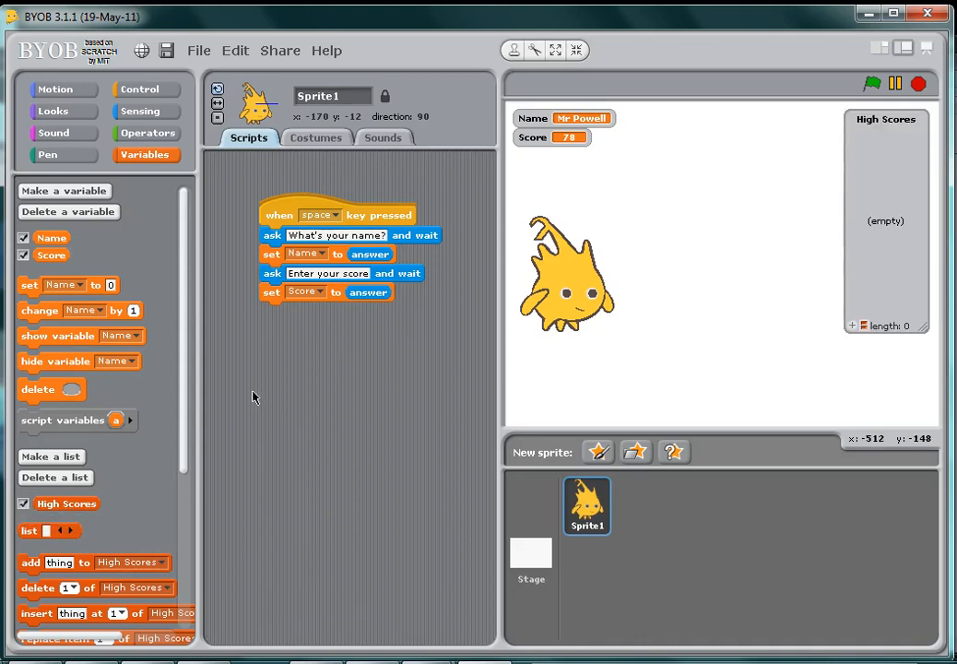
Step: Scroll down to view the empty High Scores list display on the stage
scroll("down", 3)
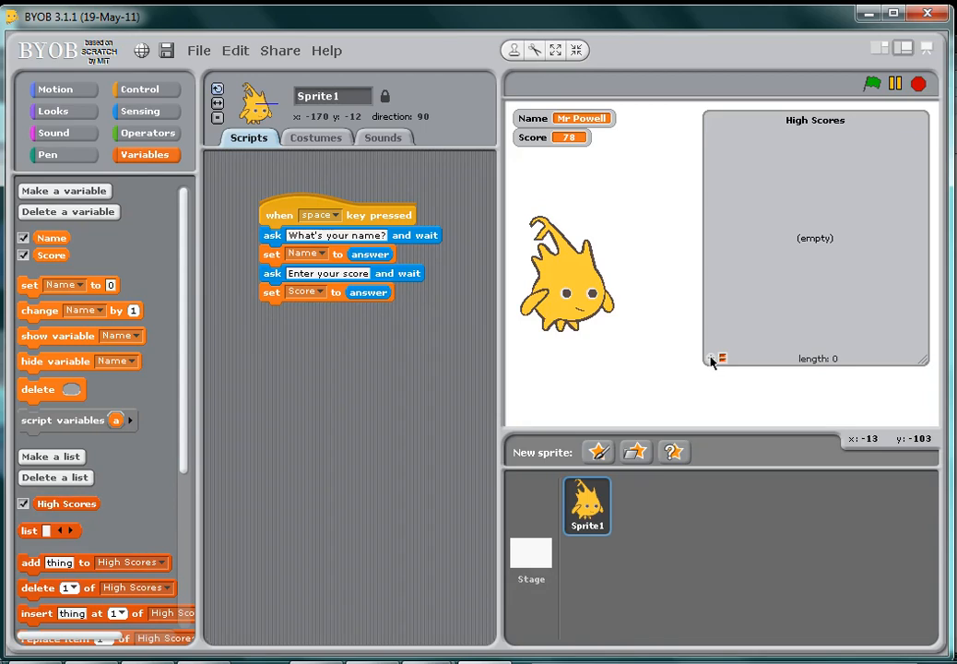
mouse_move(715, 362)
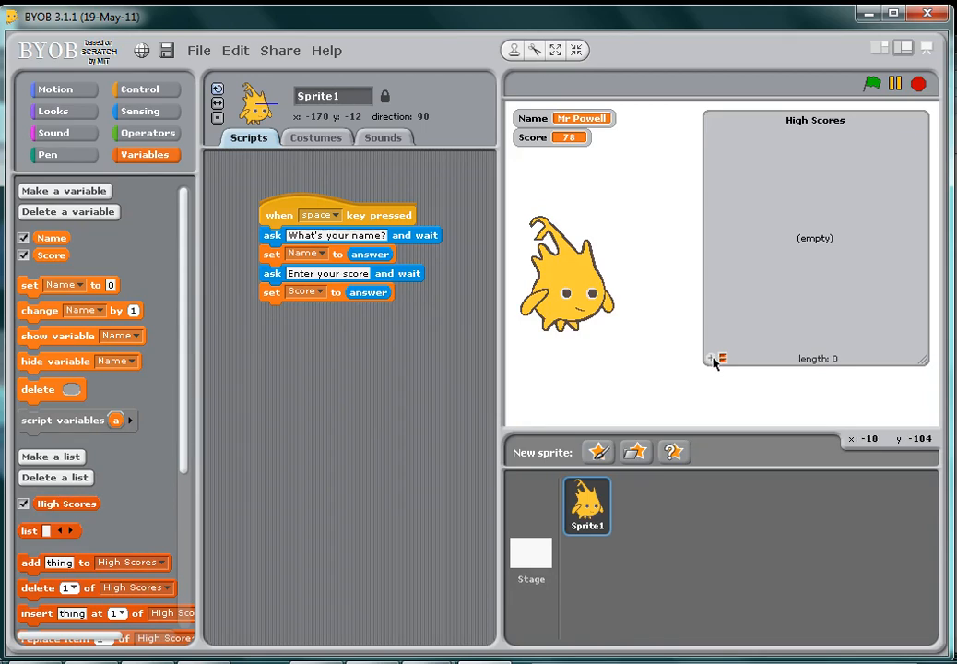
Step: Add the sample entries '1000 - Fred' and '500 - Bill' to High Scores
left_click(710, 359)
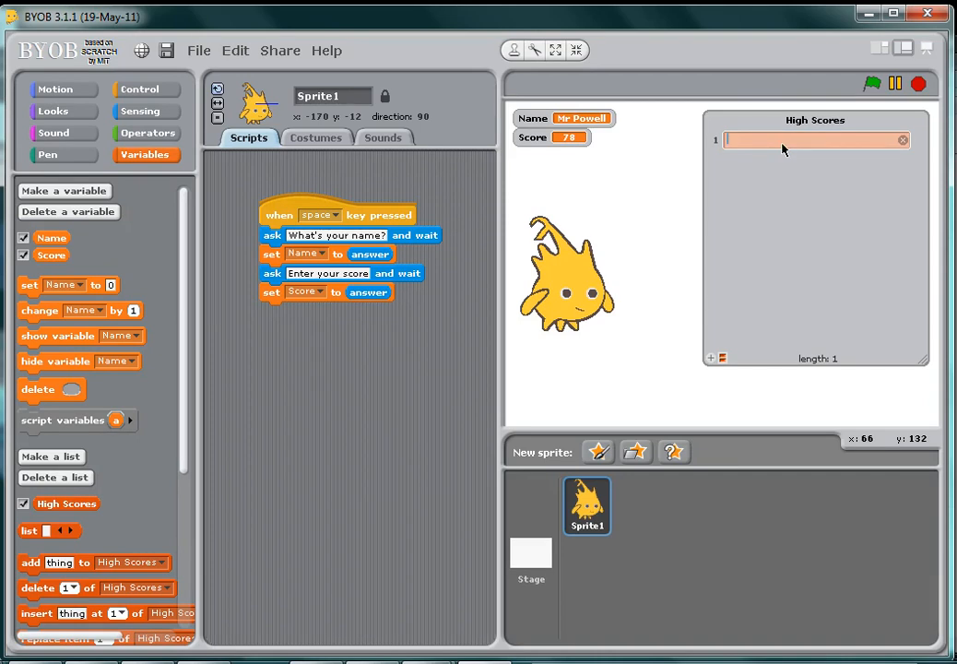
type("1000 -")
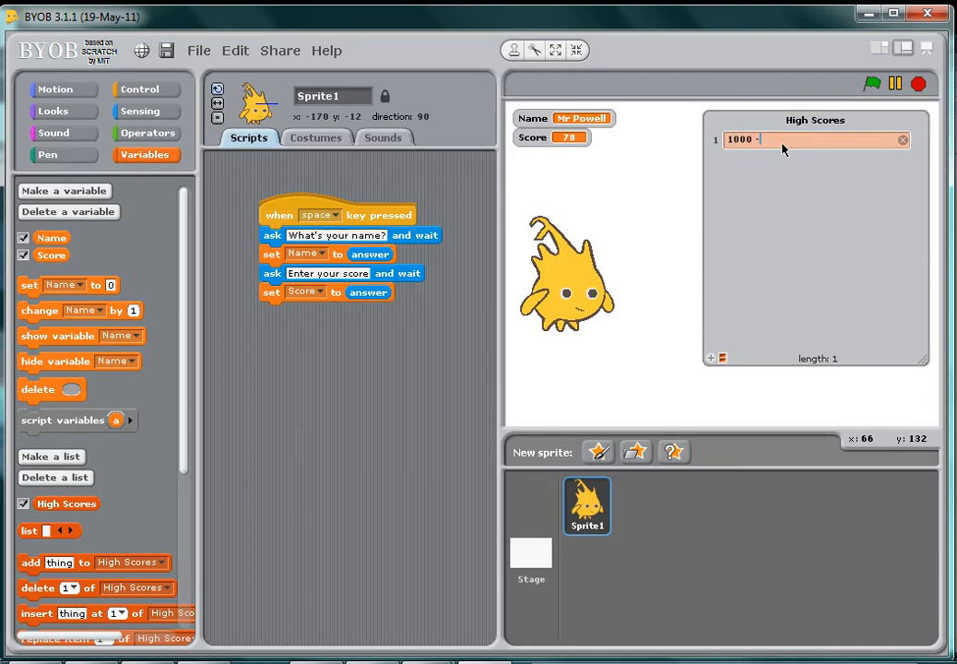
type("Fred")
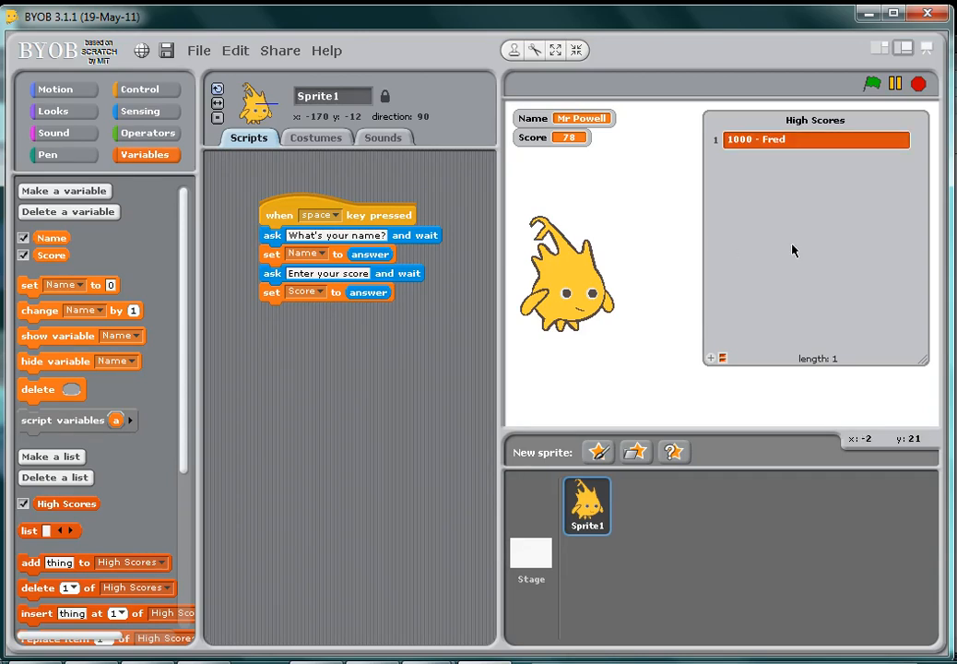
mouse_move(712, 365)
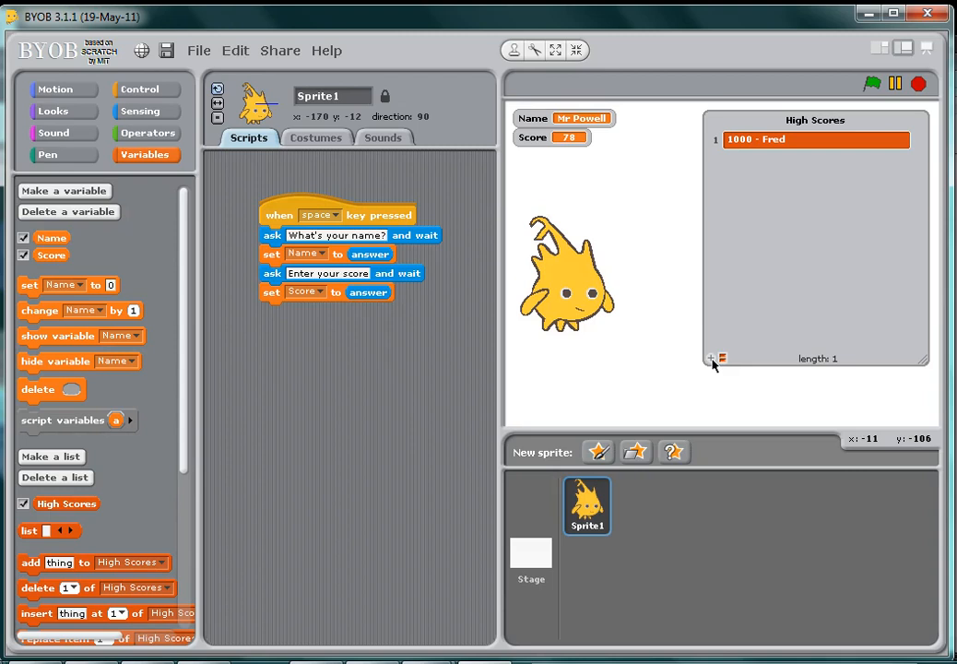
left_click(710, 359)
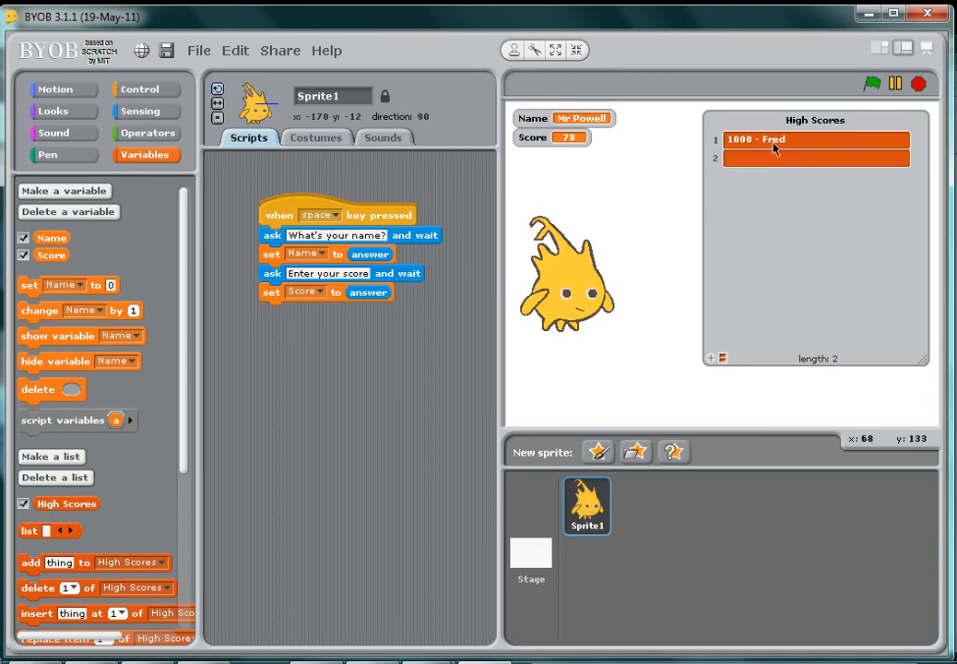
left_click(816, 157)
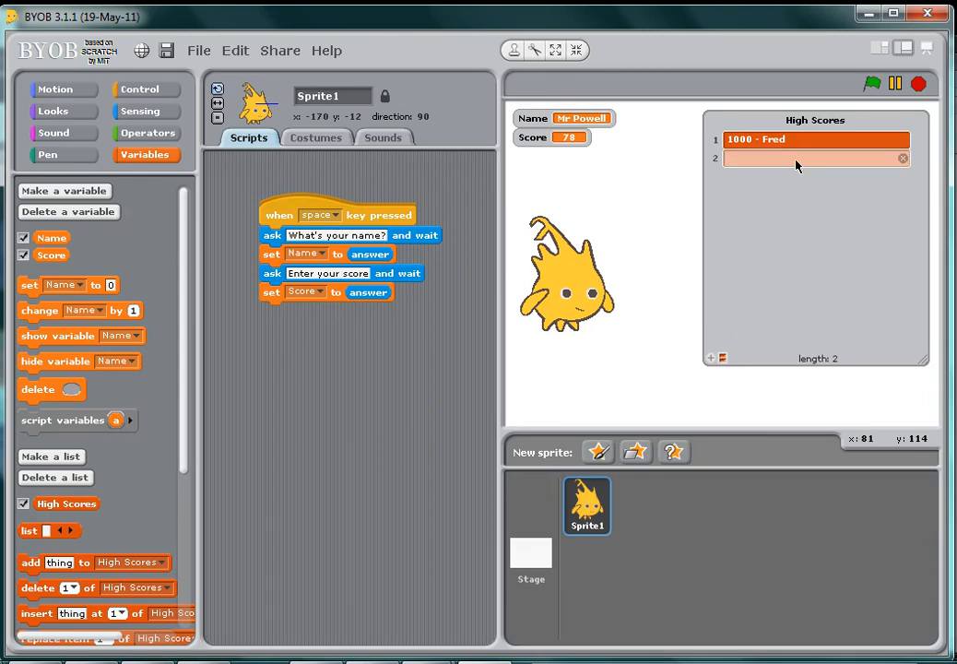
type("500 - Bill")
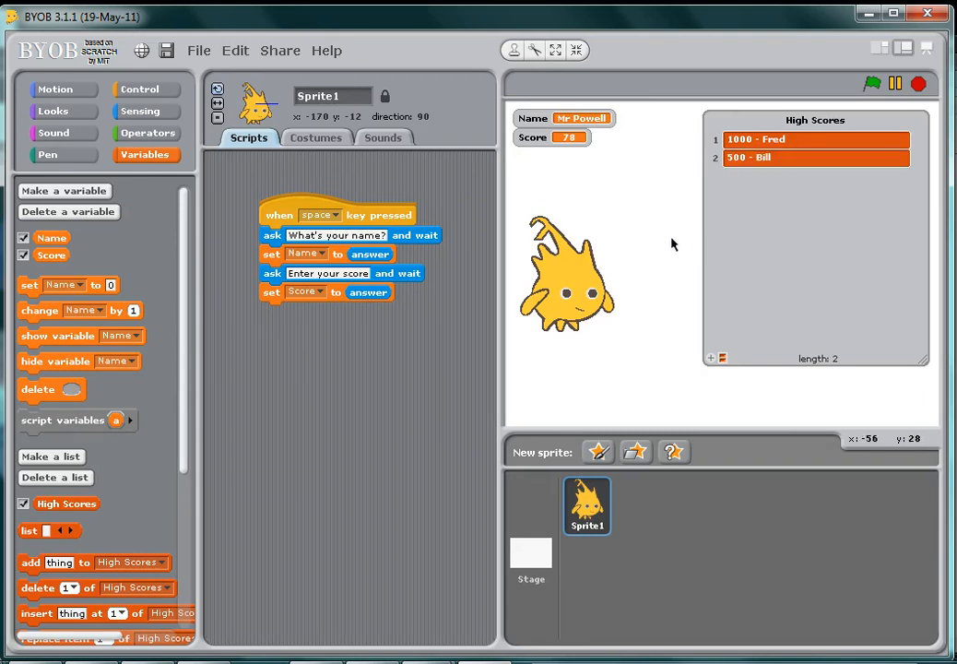
mouse_move(769, 243)
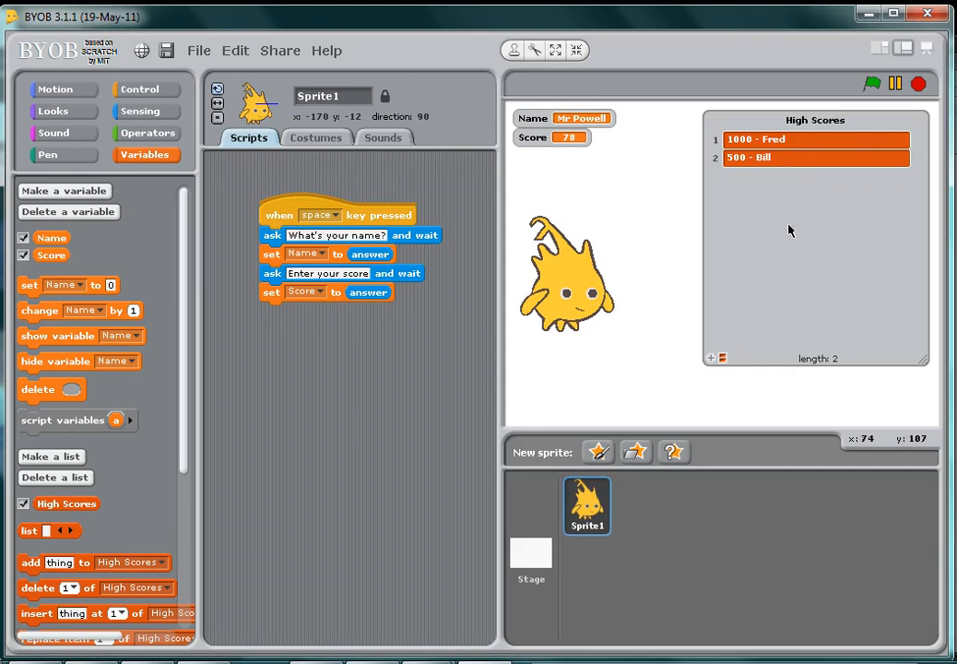
mouse_move(615, 250)
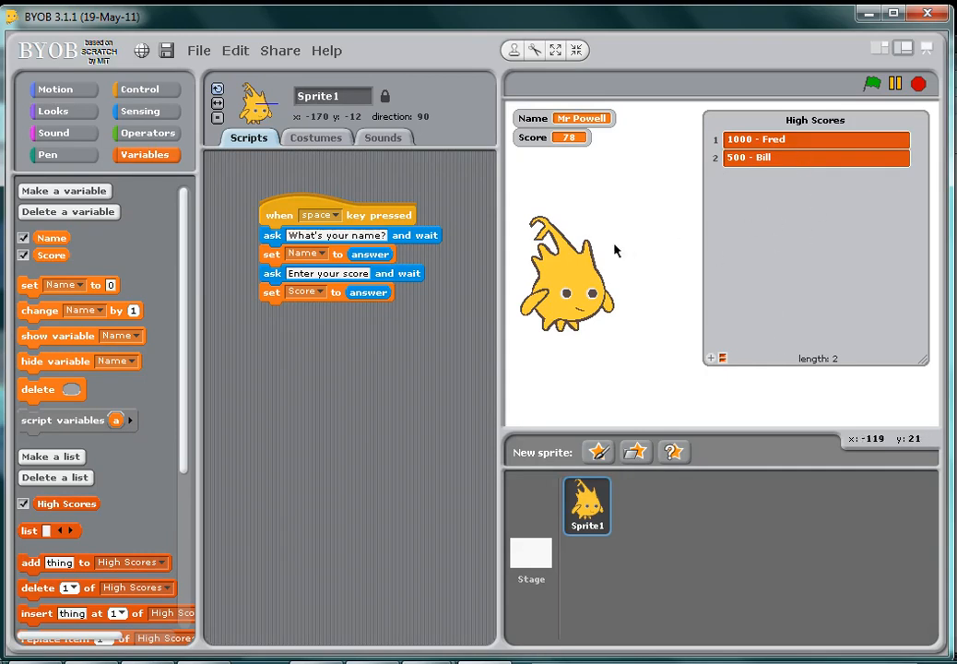
mouse_move(239, 330)
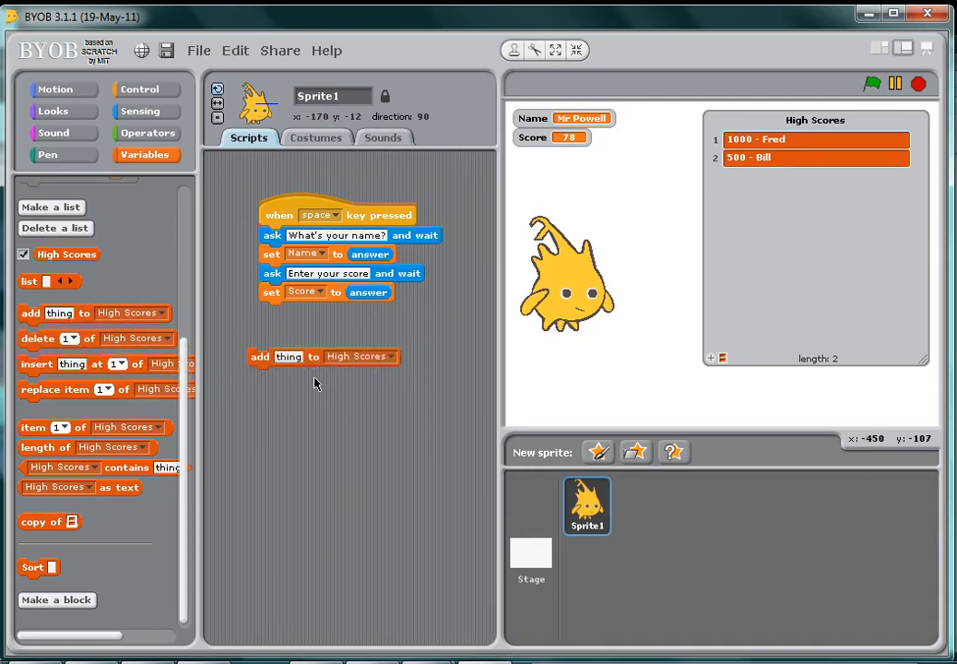
mouse_move(316, 362)
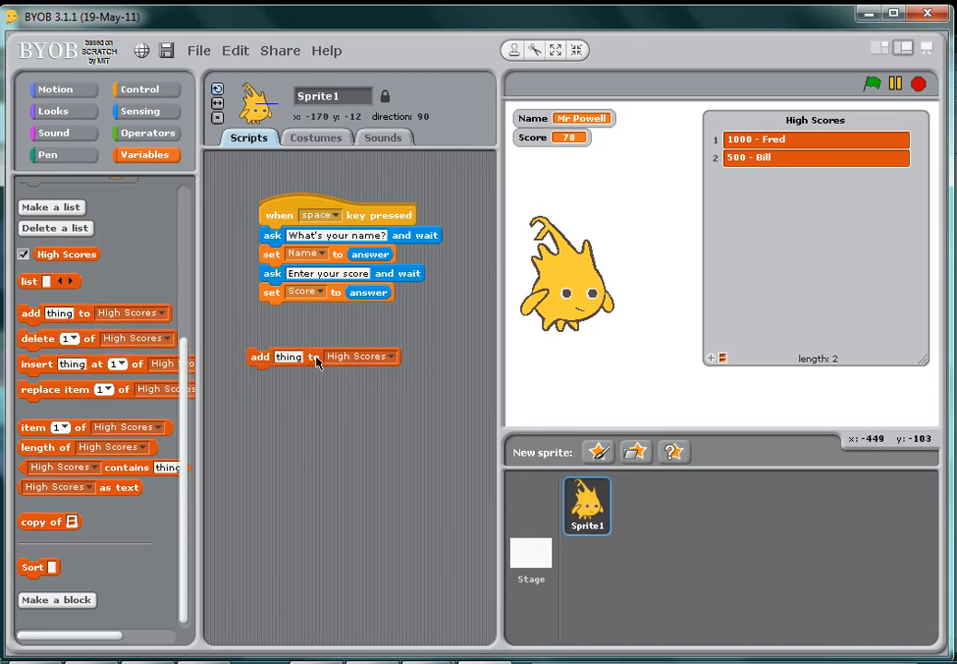
mouse_move(104, 400)
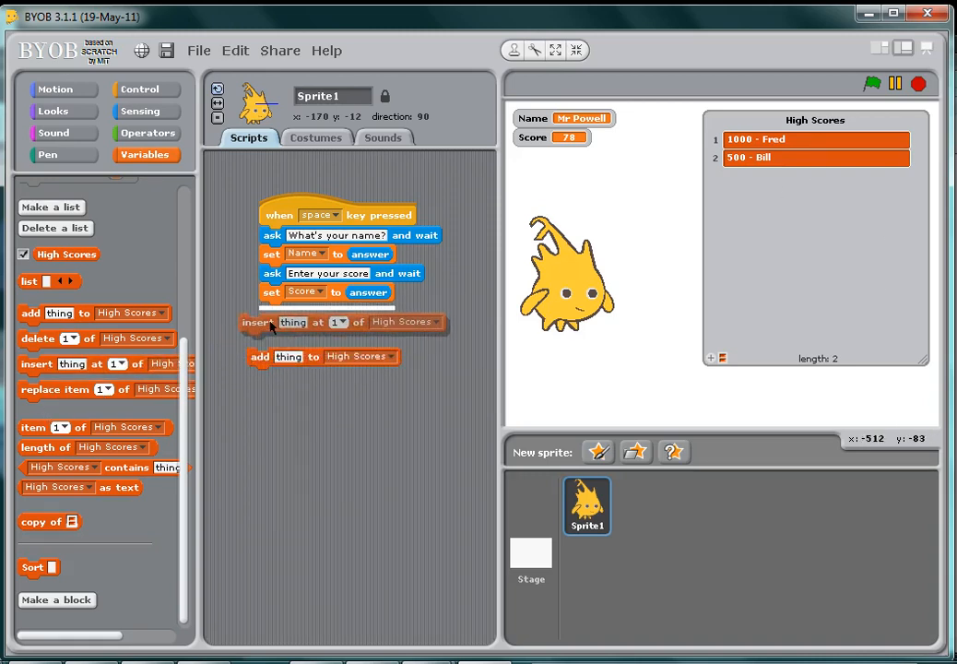
Step: Attach the insert block under set Score, with its position set to last
left_click_drag(286, 321, 295, 311)
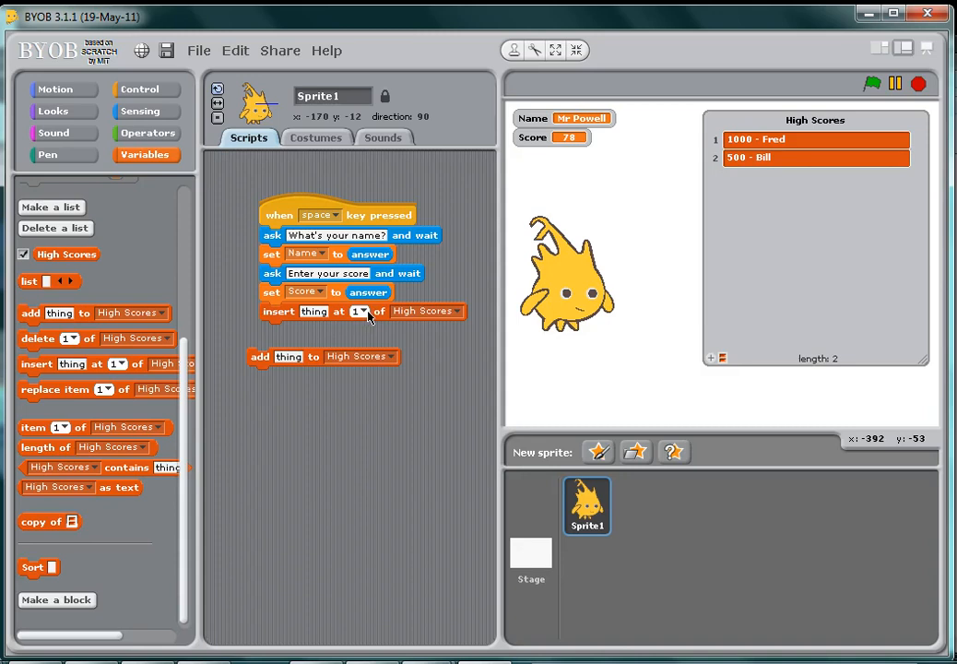
left_click(361, 311)
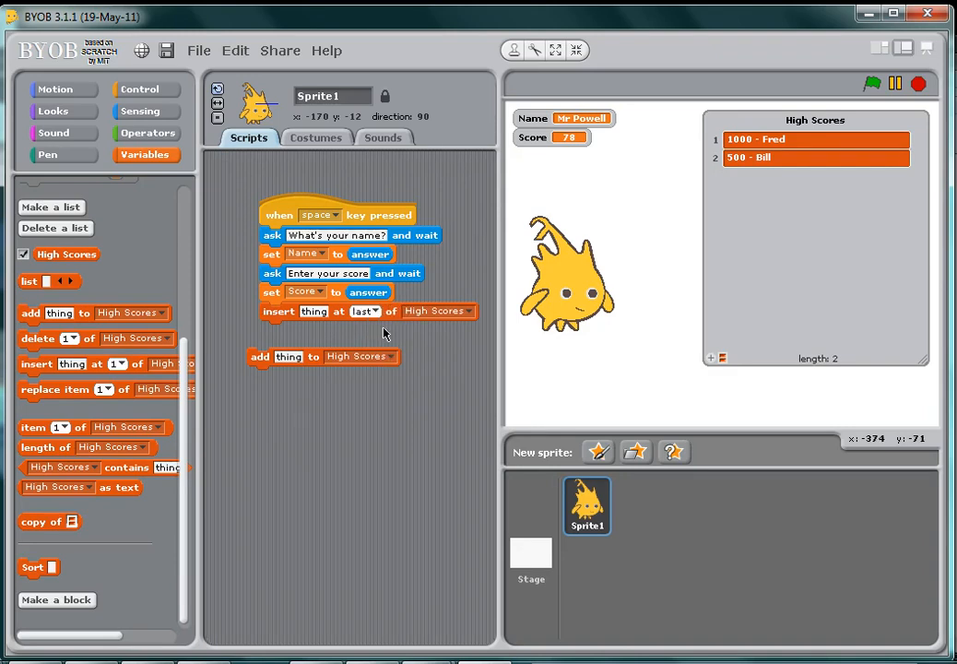
mouse_move(323, 376)
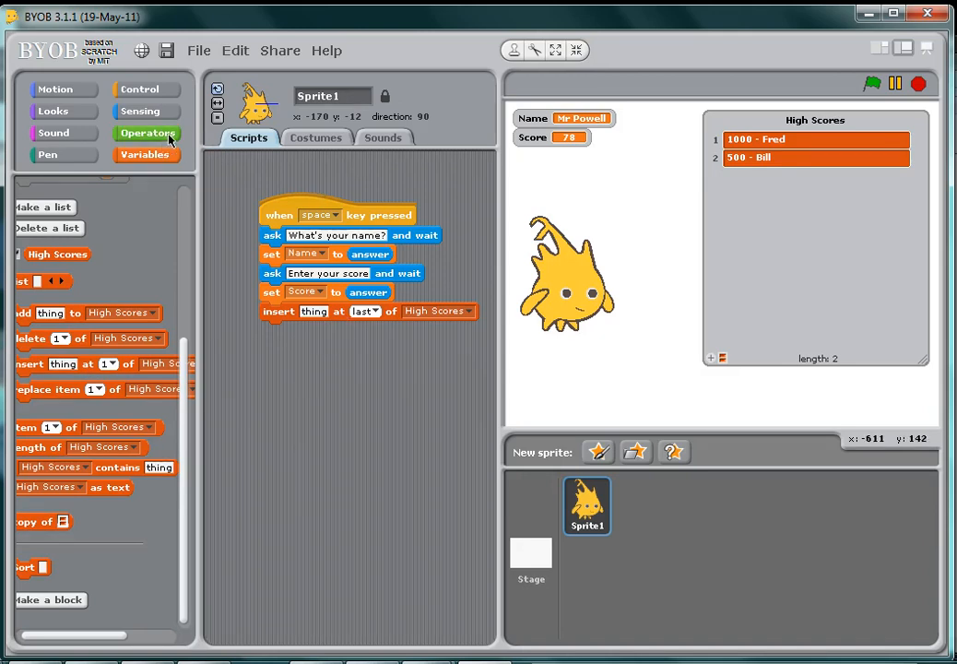
Step: Fill the insert slot with joined Score, ' - ' and Name reporters
left_click(147, 132)
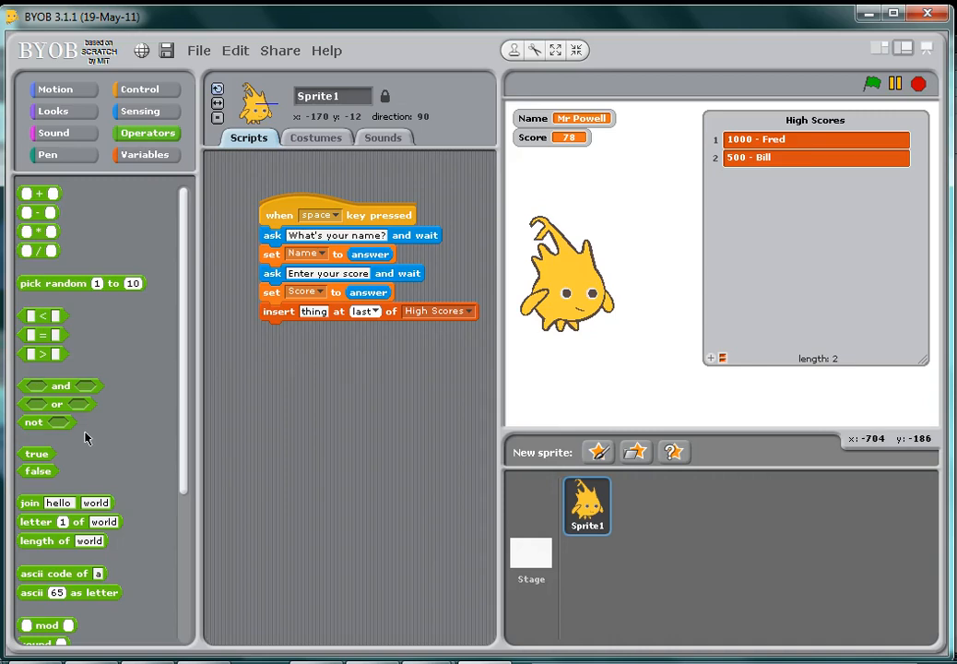
scroll("down", 3)
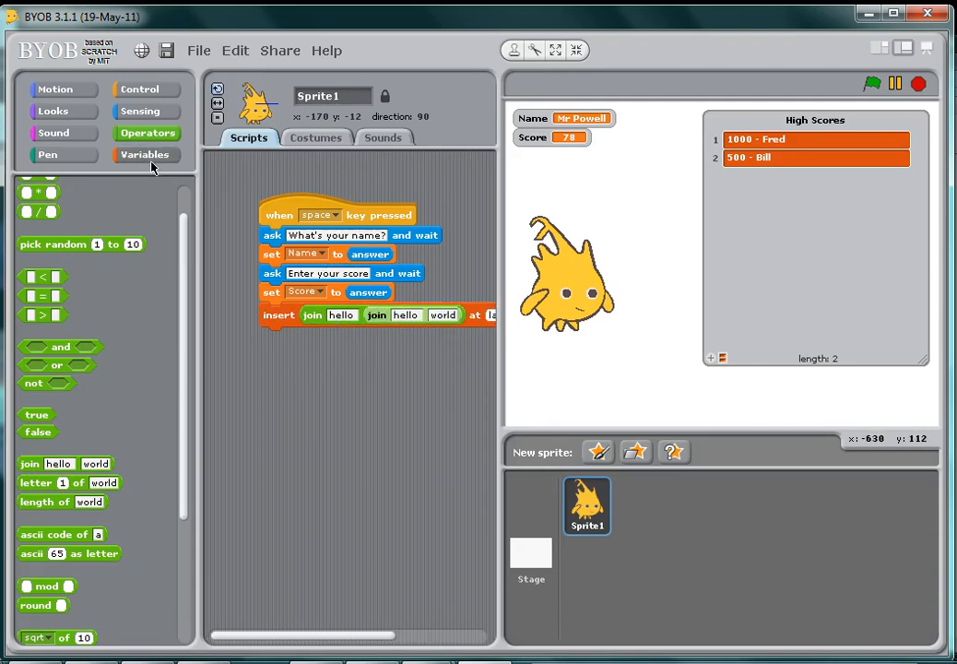
left_click(145, 154)
type("-")
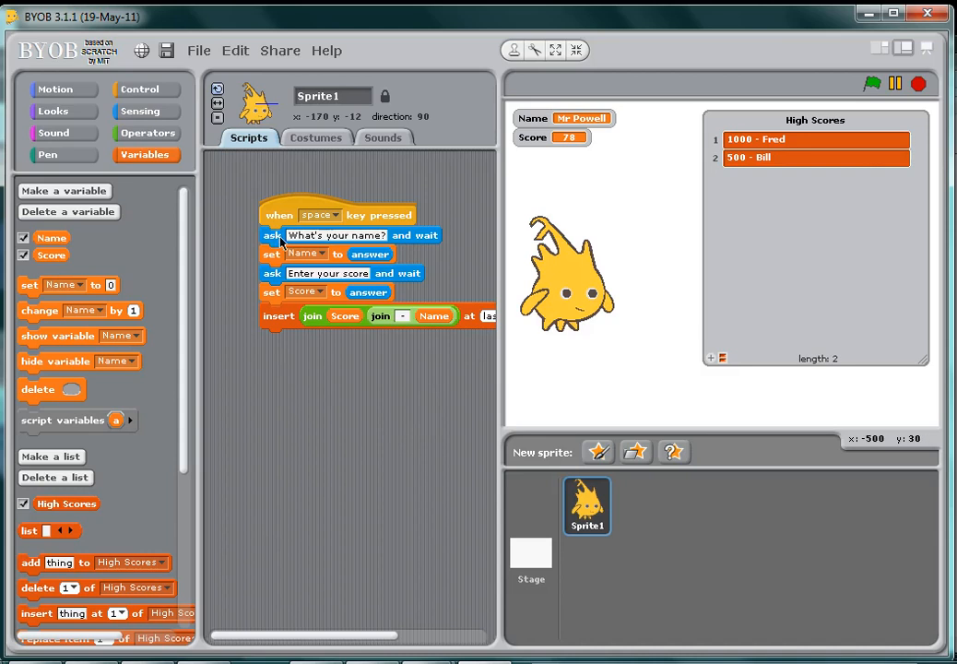
mouse_move(323, 252)
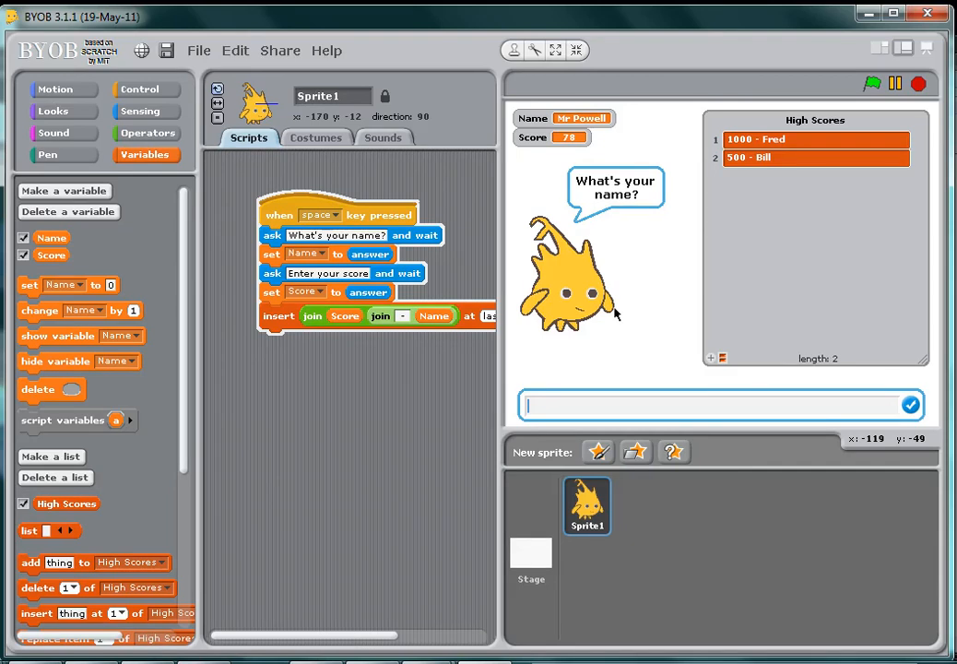
Step: Run the script answering name 'Mr Powell' and score 300
type("Mr Powell")
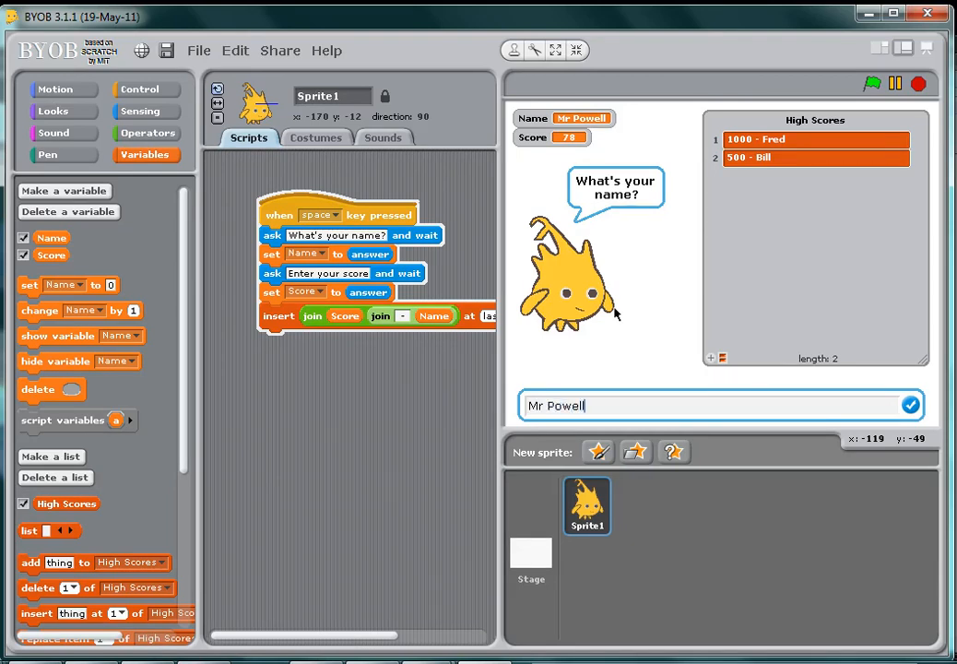
left_click(909, 405)
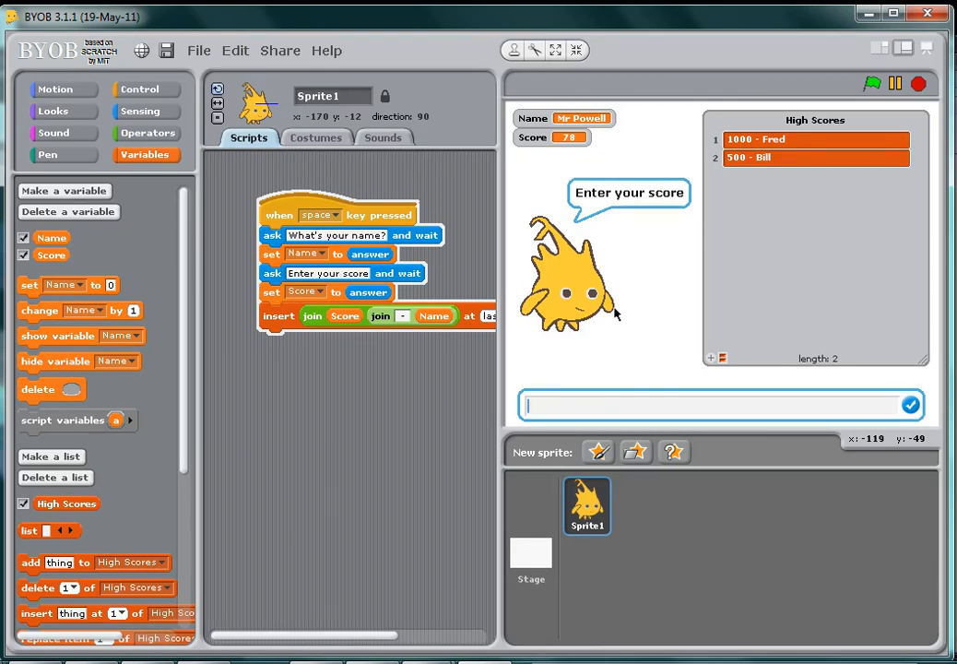
type("300")
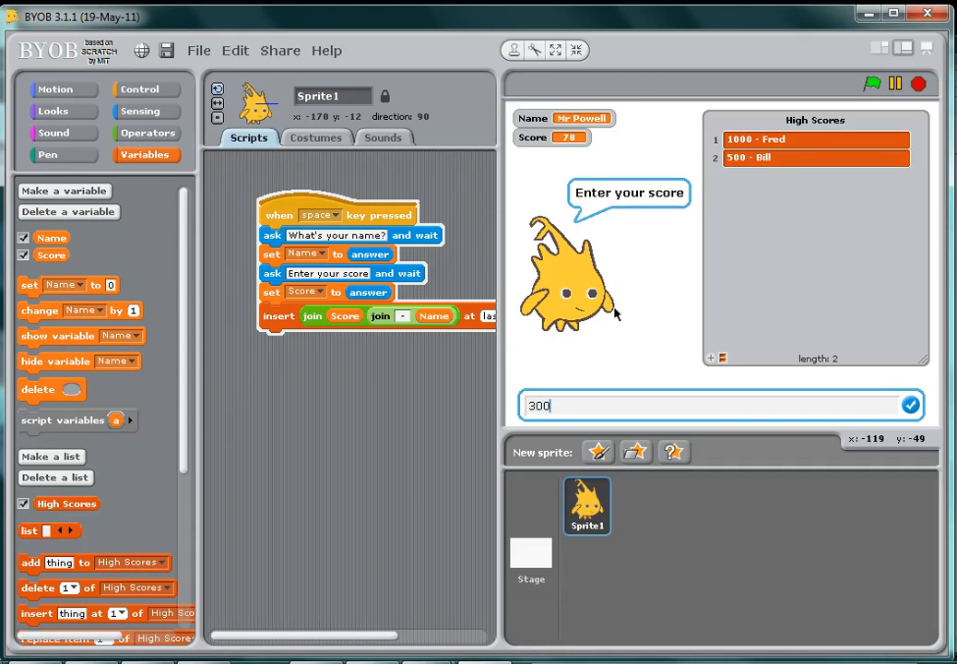
left_click(910, 405)
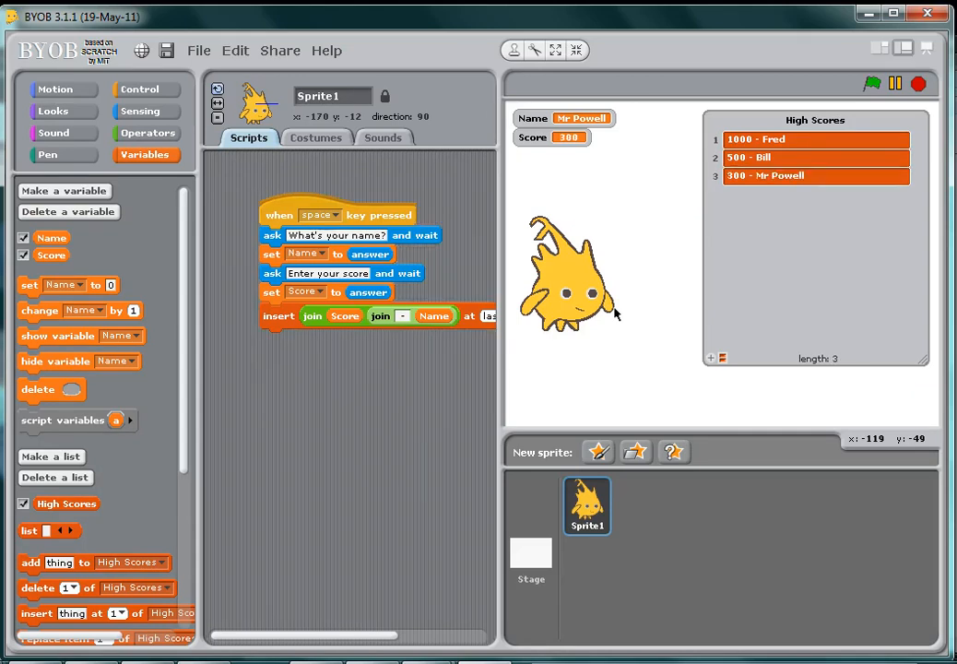
mouse_move(729, 180)
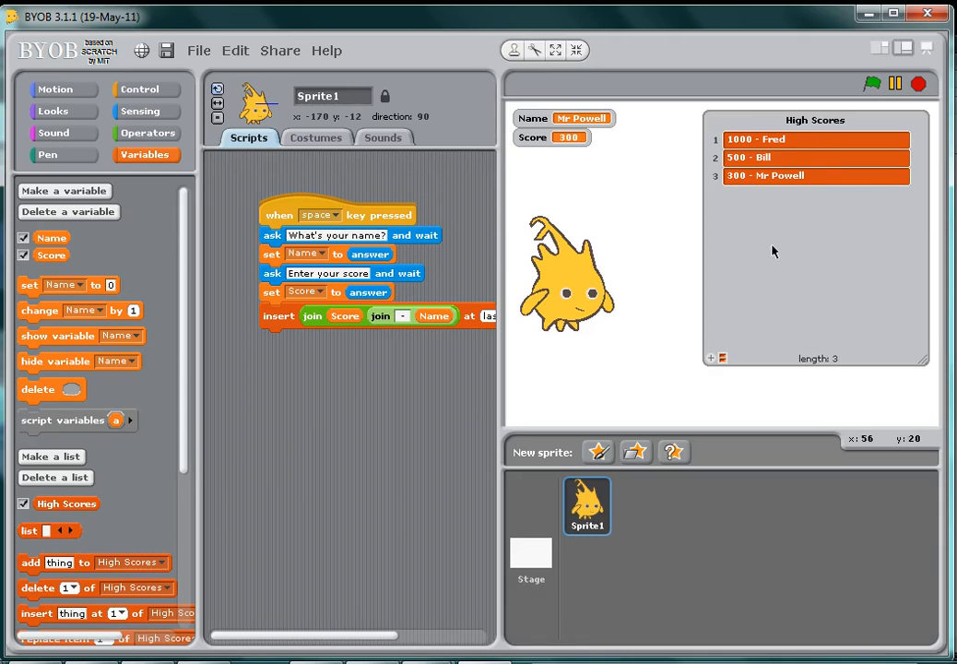
mouse_move(466, 365)
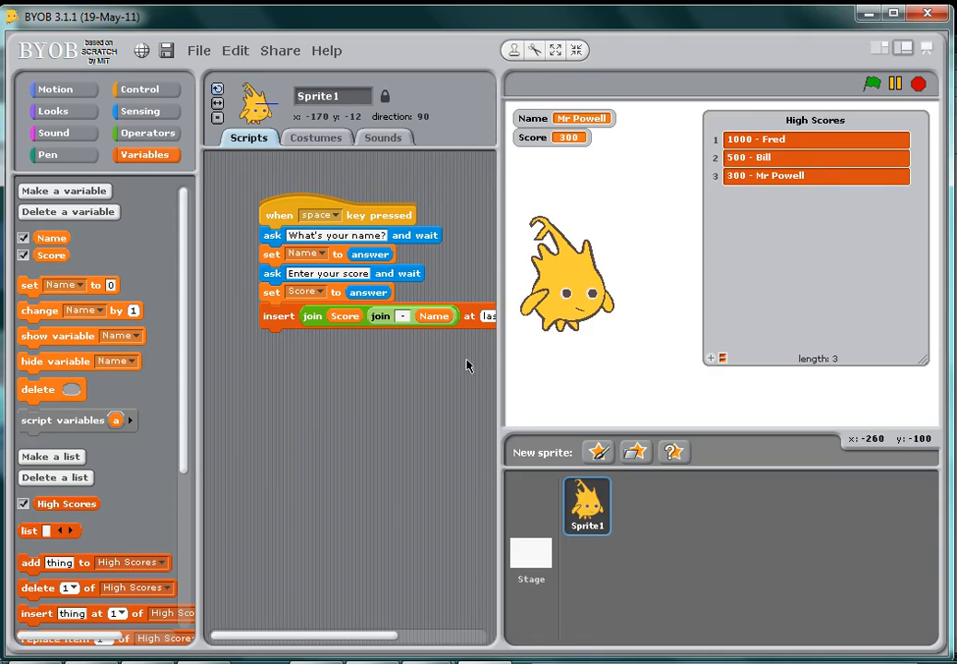
mouse_move(186, 428)
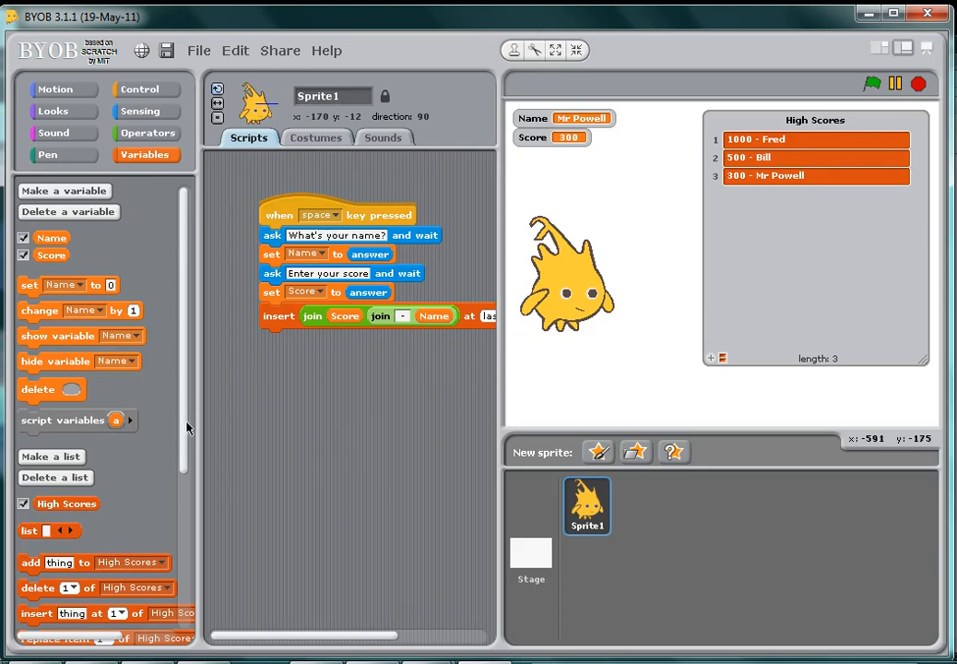
Step: Place the custom Sort block beneath the main script and open its Block Editor
scroll("down", 3)
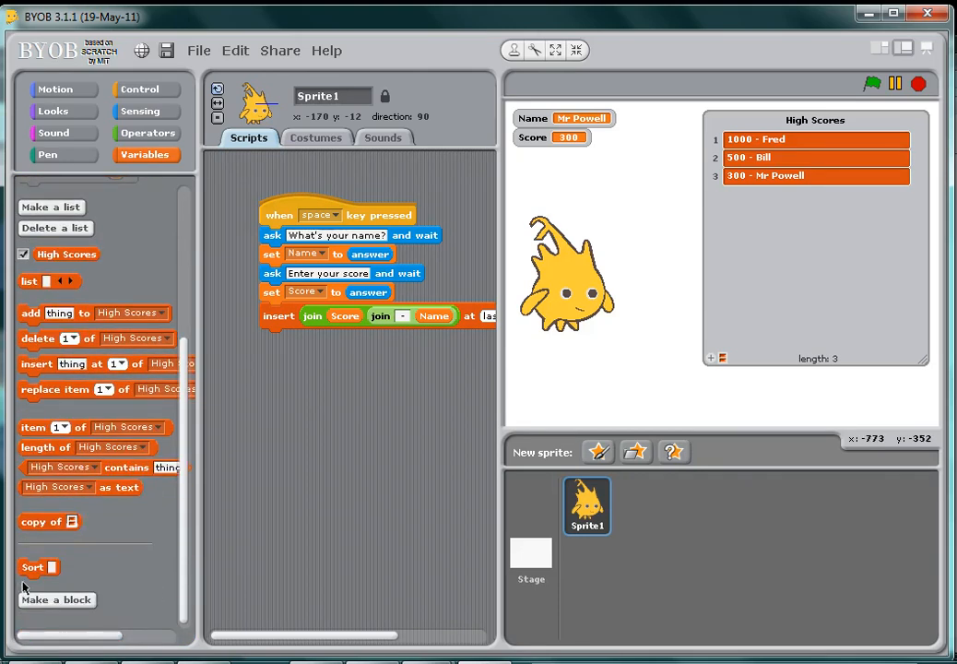
left_click_drag(32, 567, 250, 397)
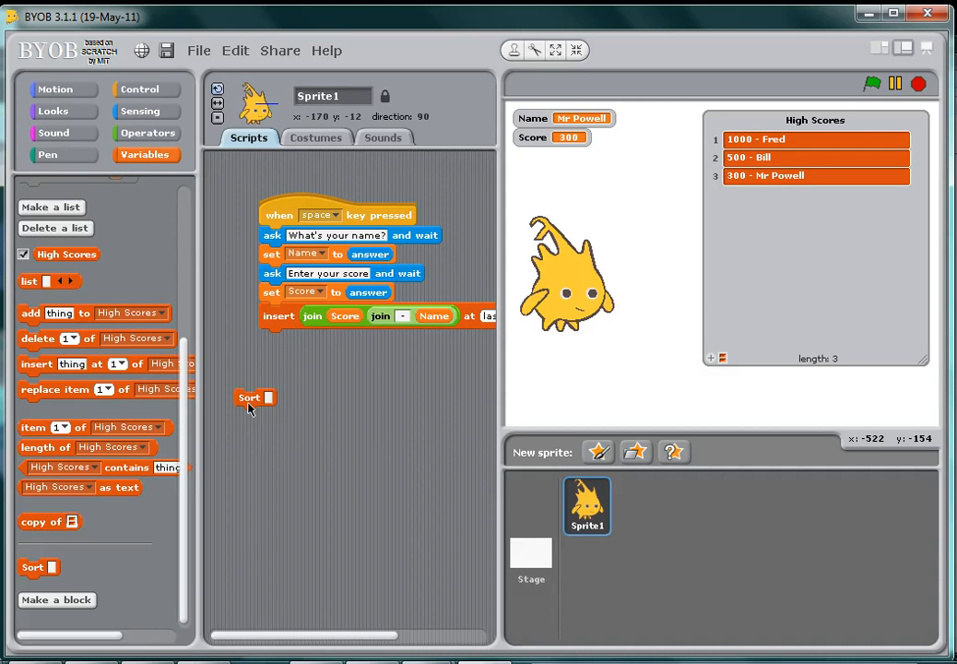
left_click_drag(249, 398, 276, 361)
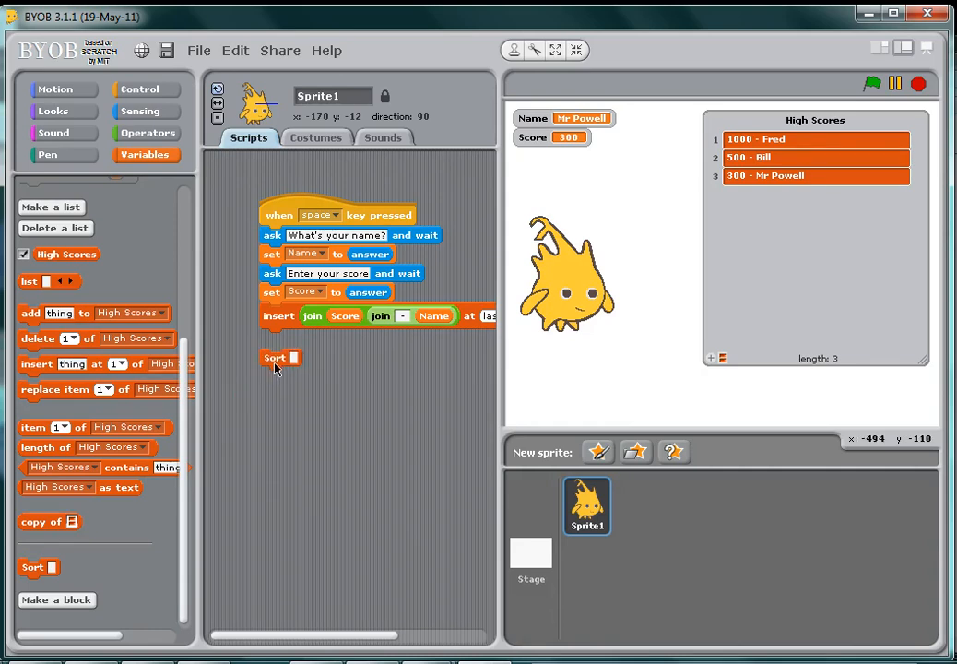
left_click_drag(281, 357, 290, 371)
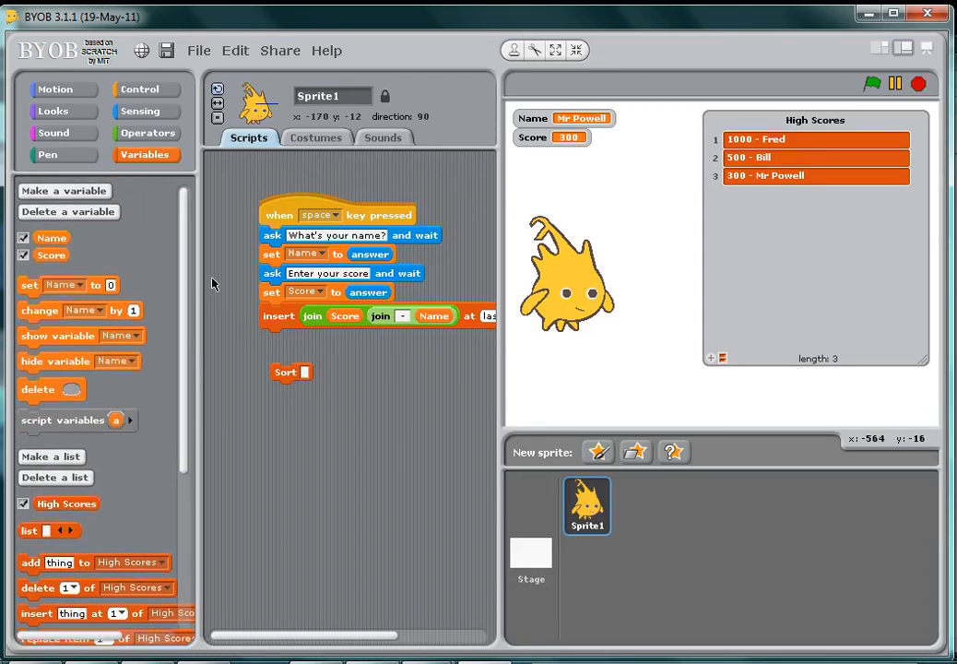
right_click(286, 372)
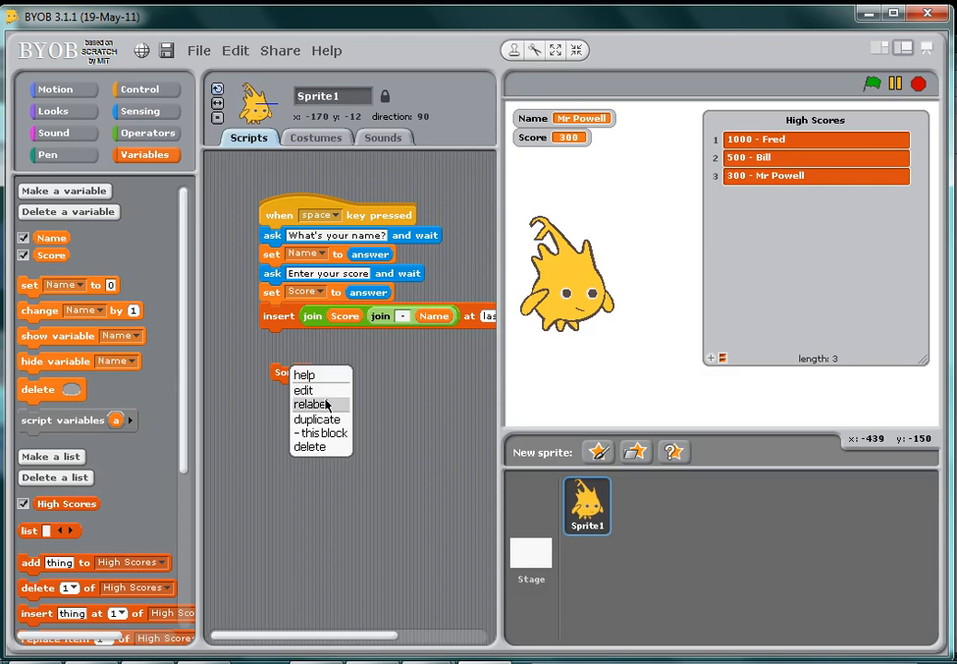
mouse_move(322, 390)
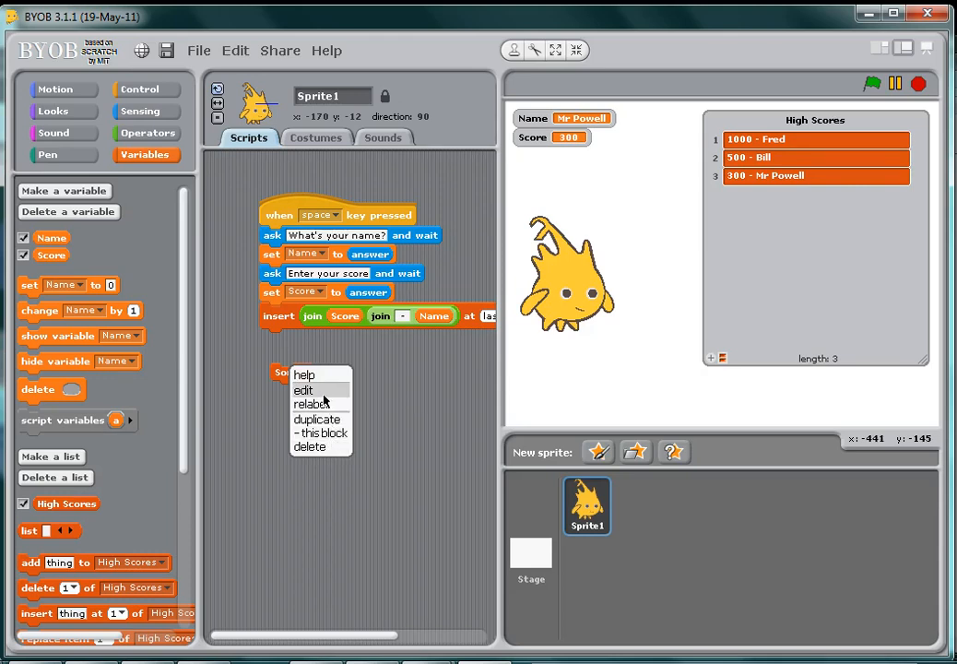
left_click(303, 389)
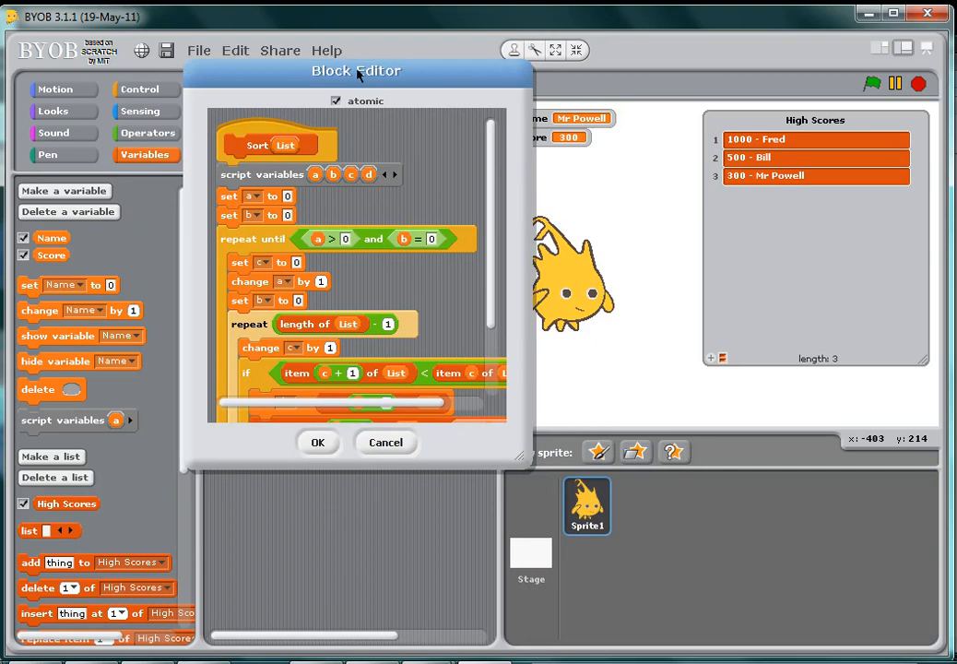
left_click_drag(355, 71, 330, 44)
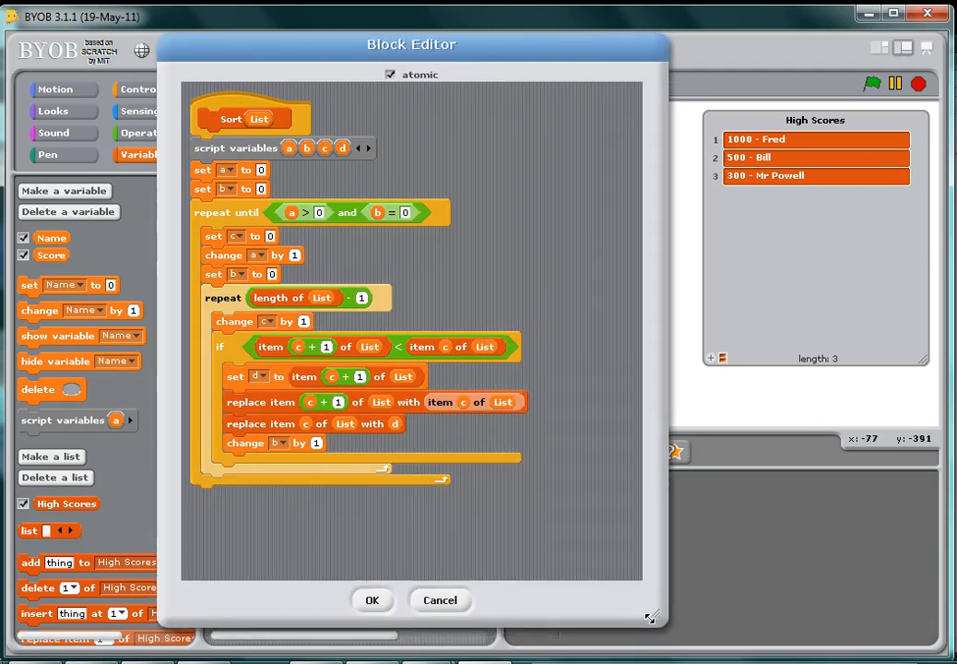
mouse_move(585, 578)
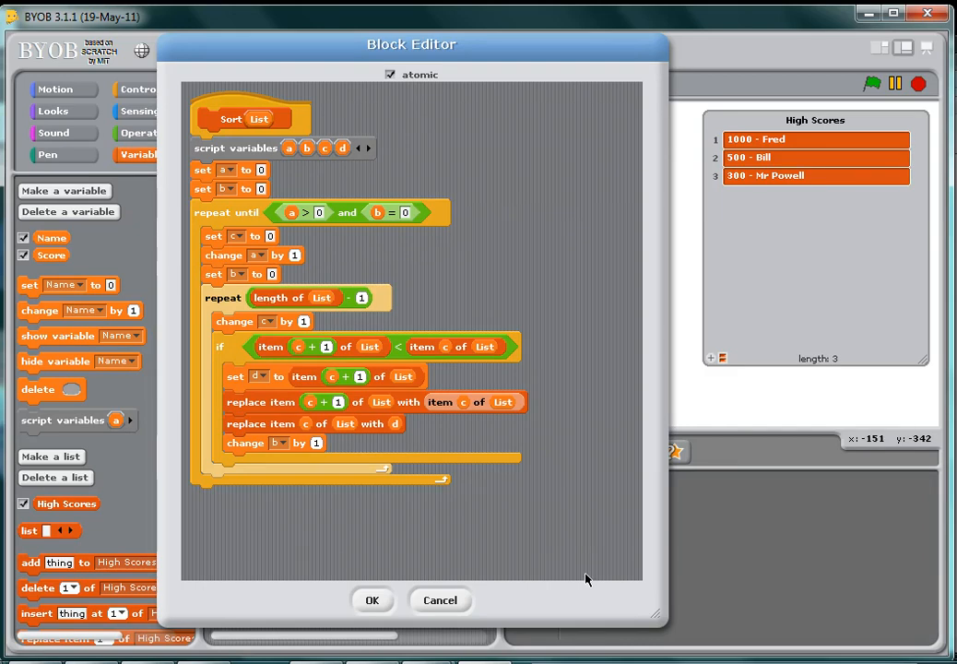
mouse_move(534, 442)
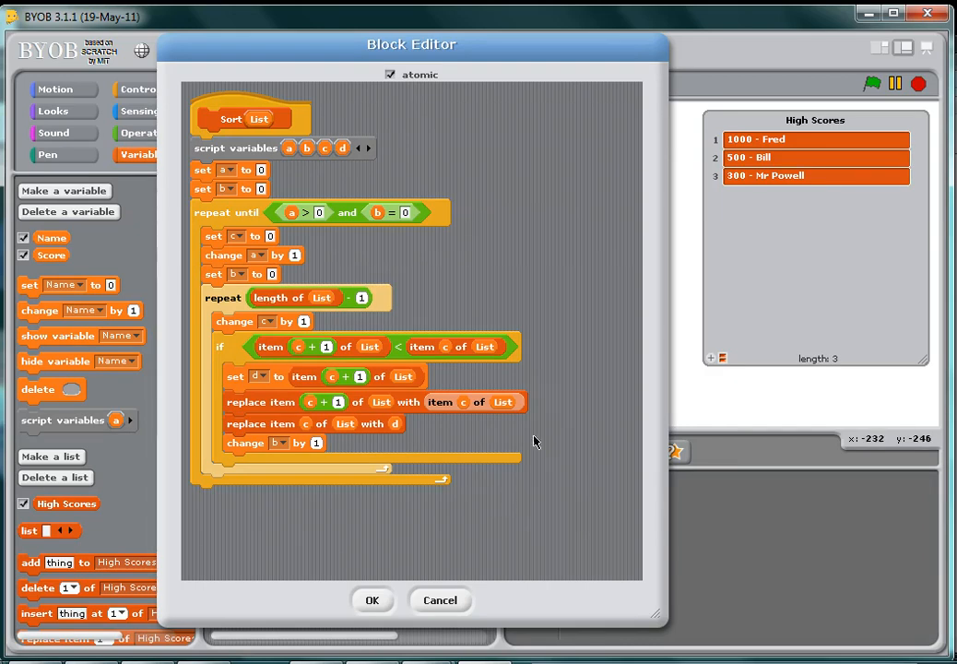
mouse_move(385, 62)
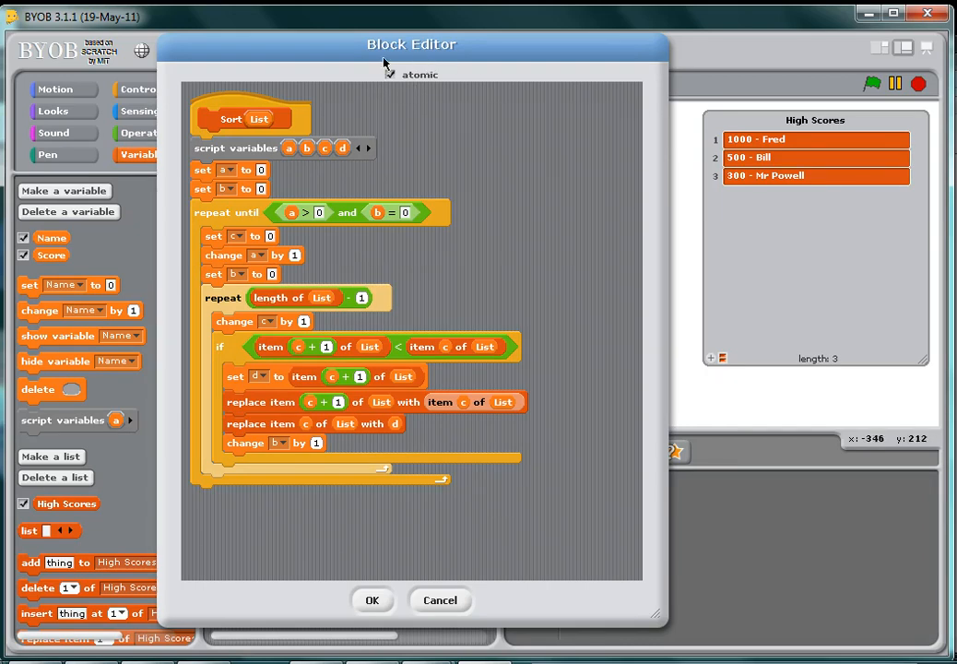
left_click(389, 74)
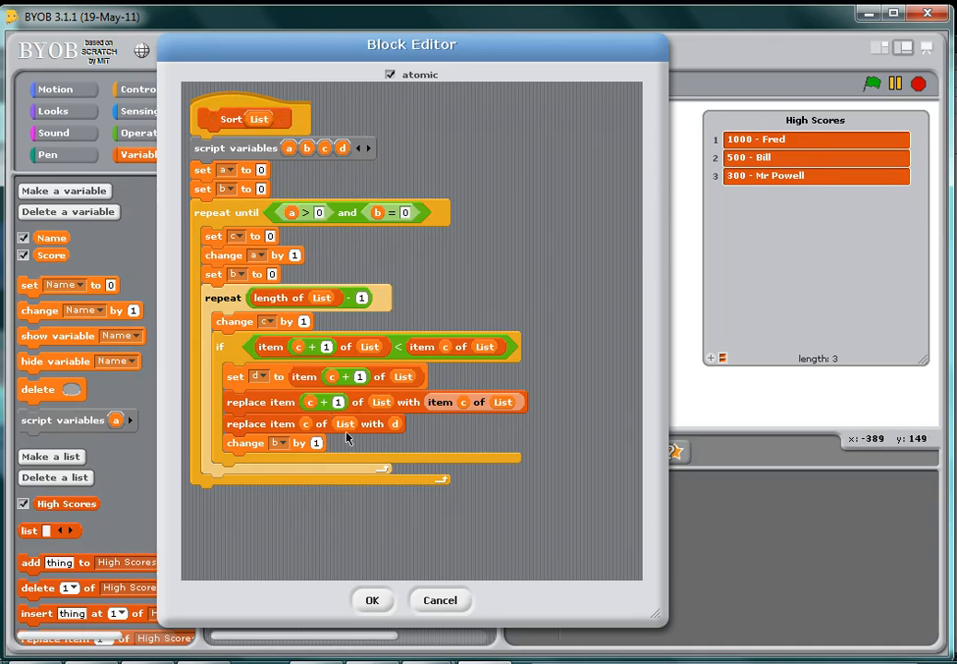
left_click(371, 600)
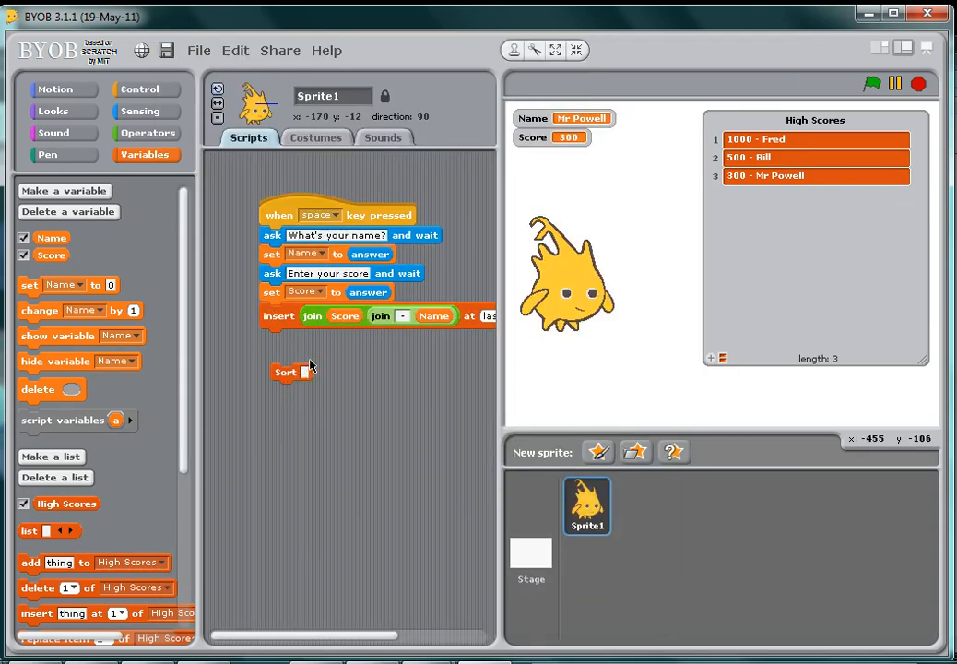
mouse_move(191, 367)
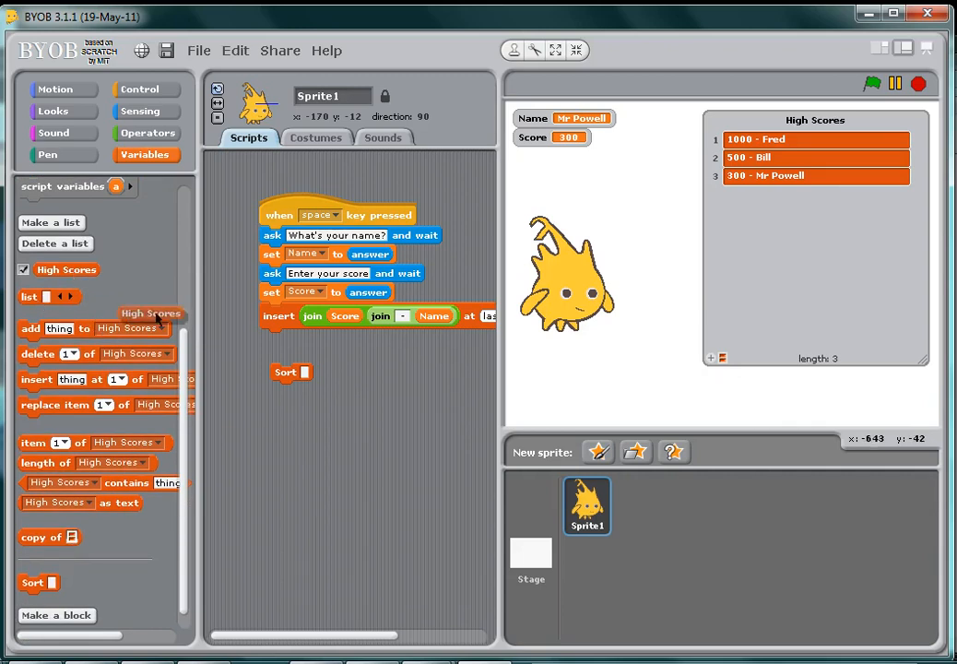
Step: Drop the High Scores list reporter into the Sort block's input slot
left_click_drag(150, 313, 333, 372)
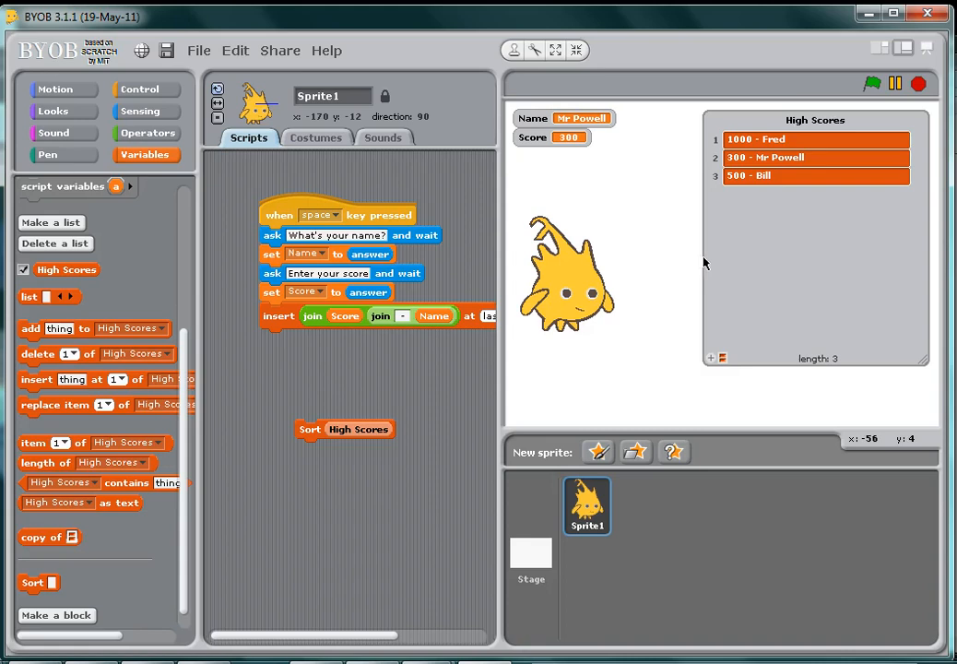
mouse_move(750, 216)
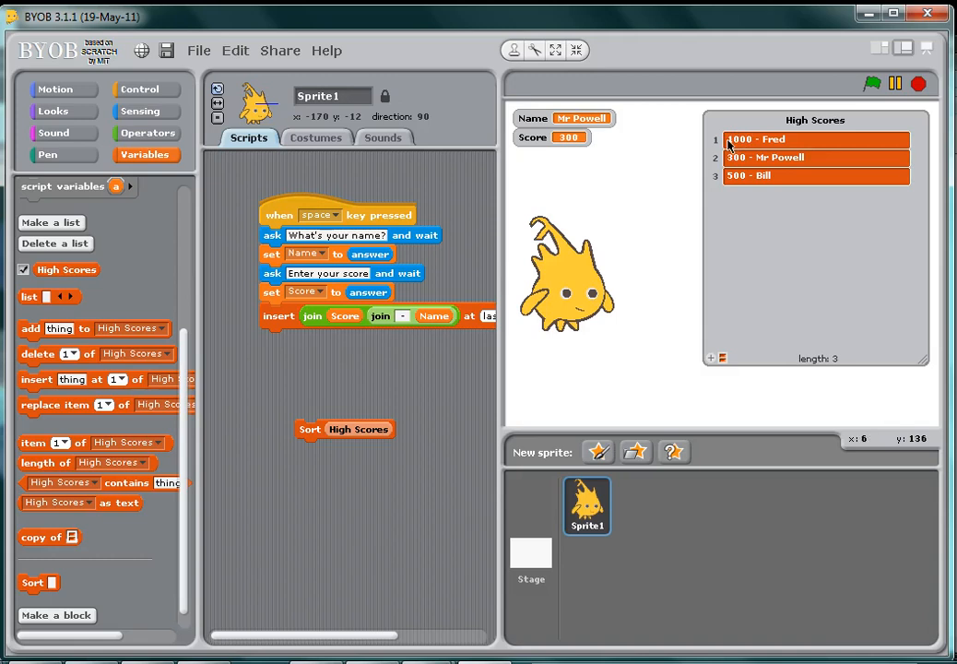
mouse_move(777, 194)
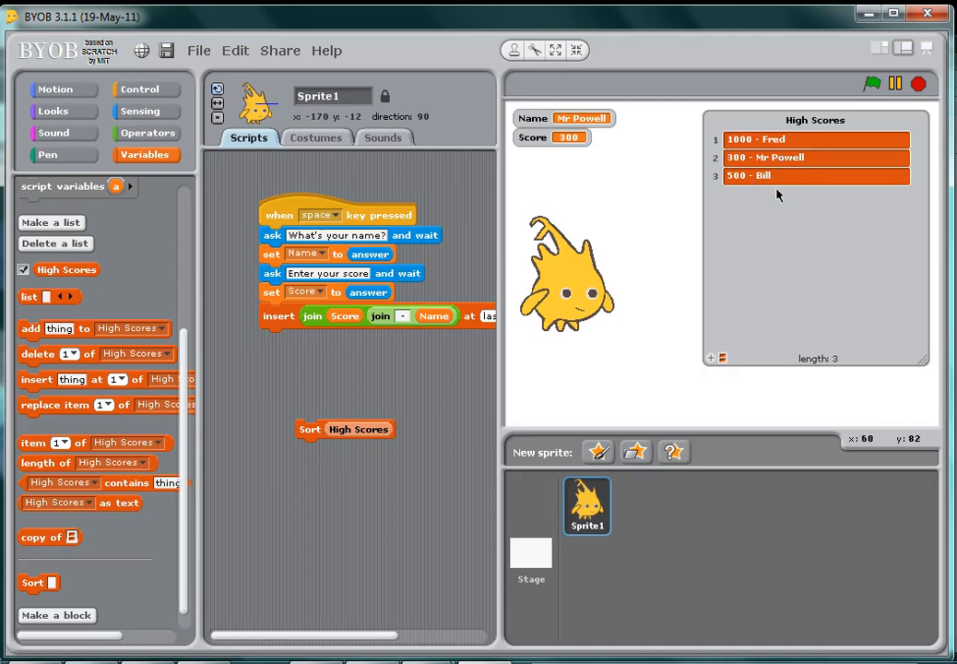
mouse_move(809, 190)
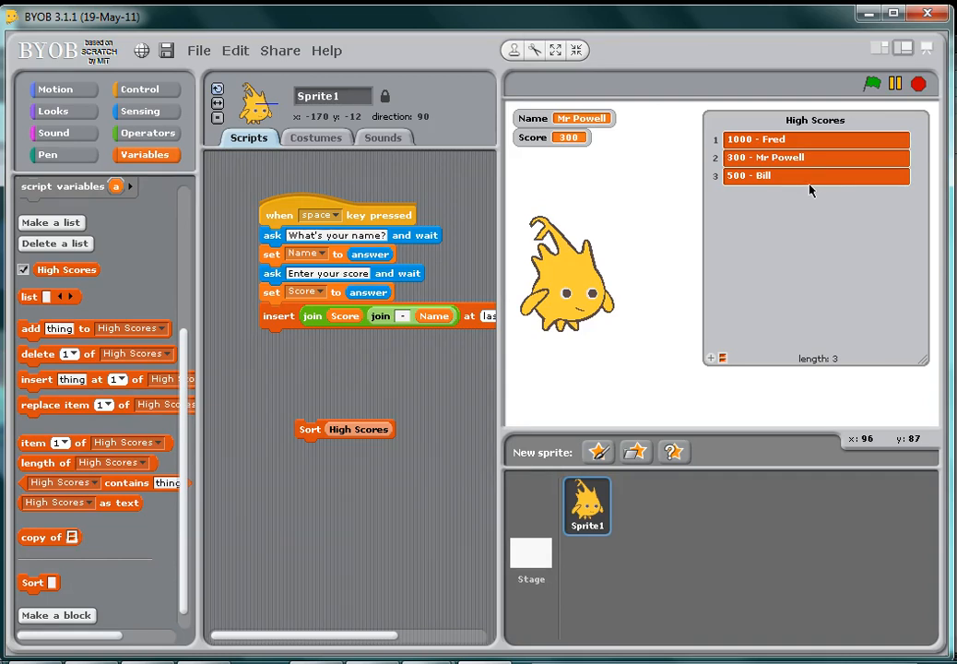
mouse_move(763, 186)
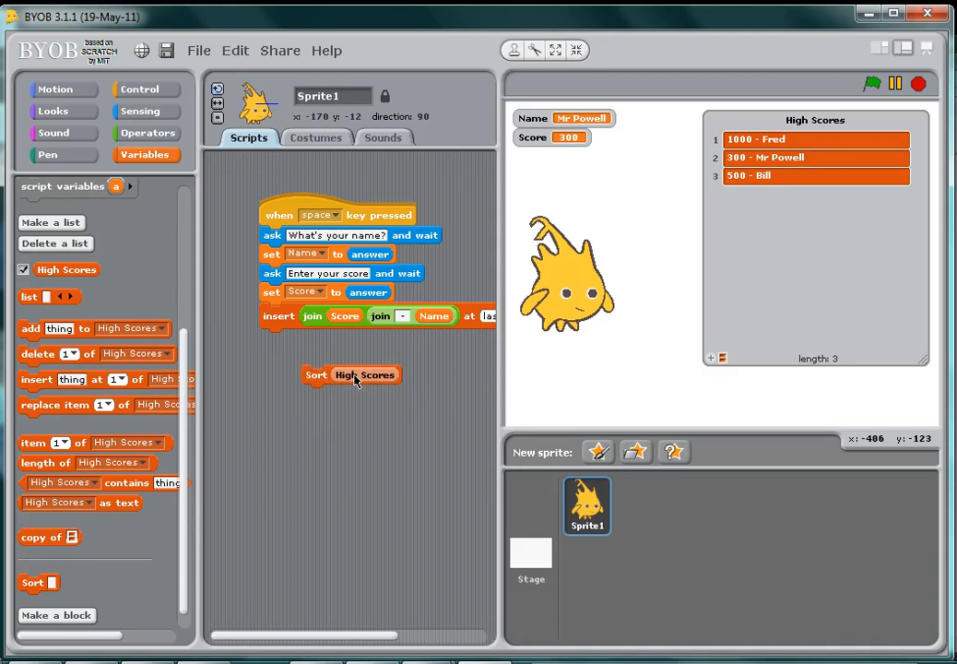
mouse_move(357, 432)
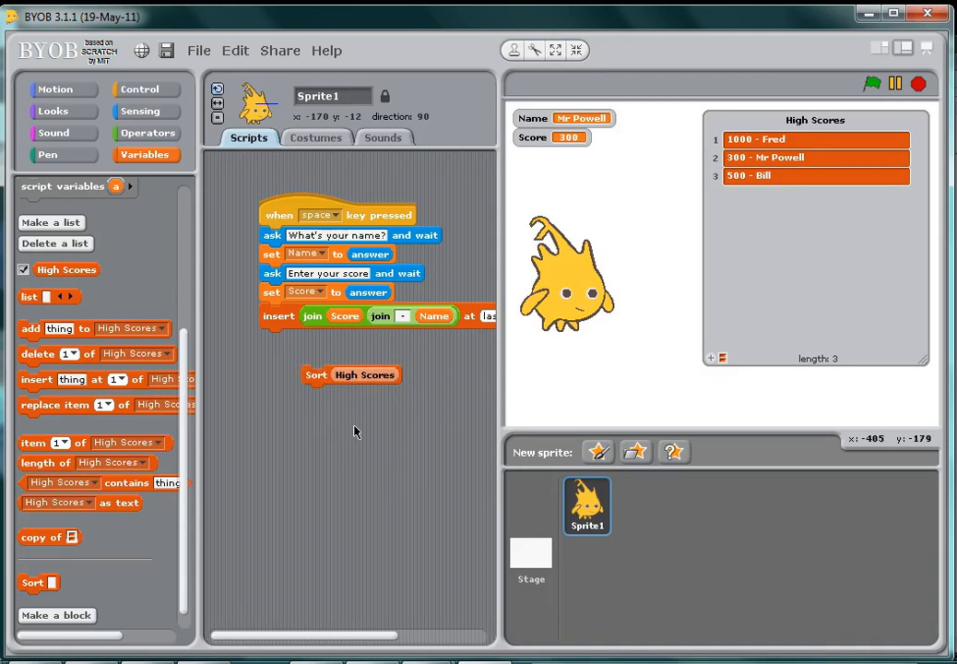